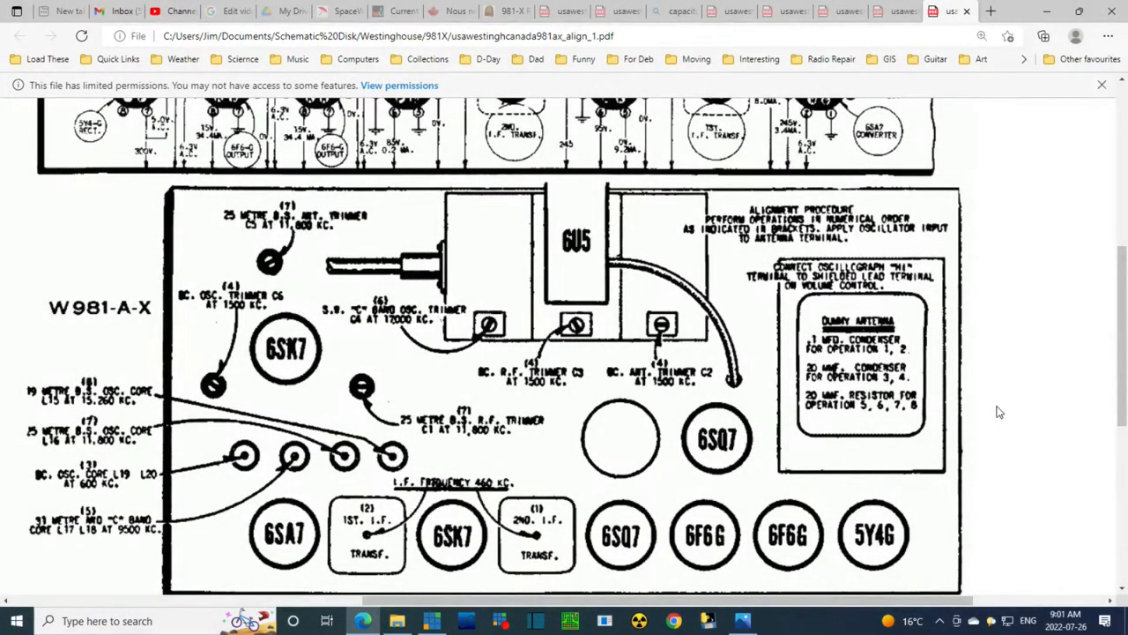
mouse_move(1019, 417)
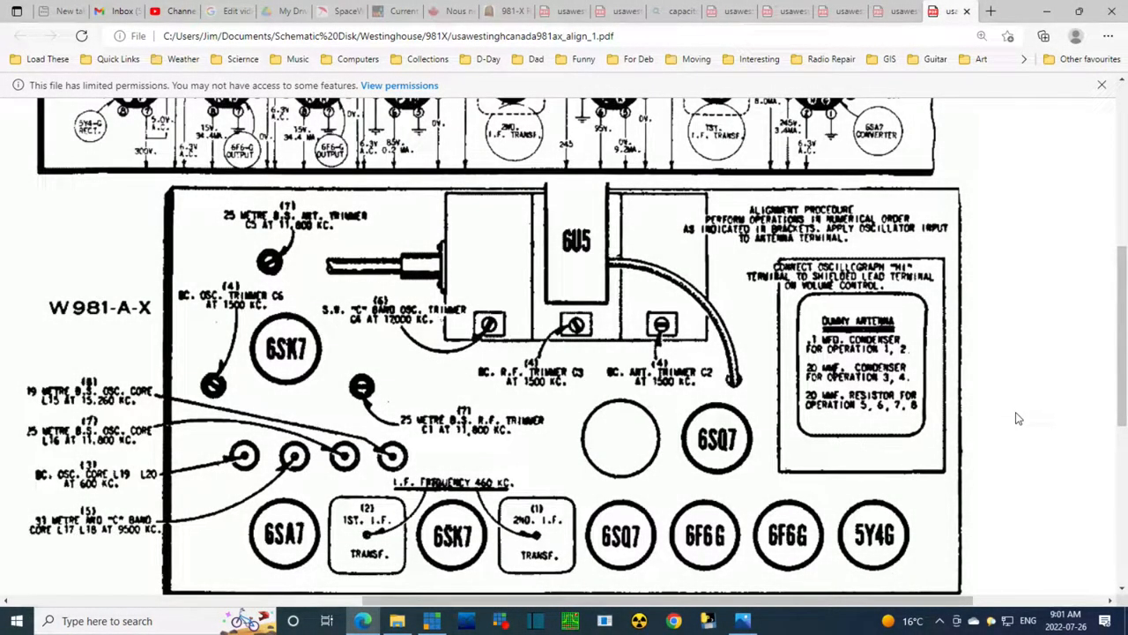
mouse_move(1026, 414)
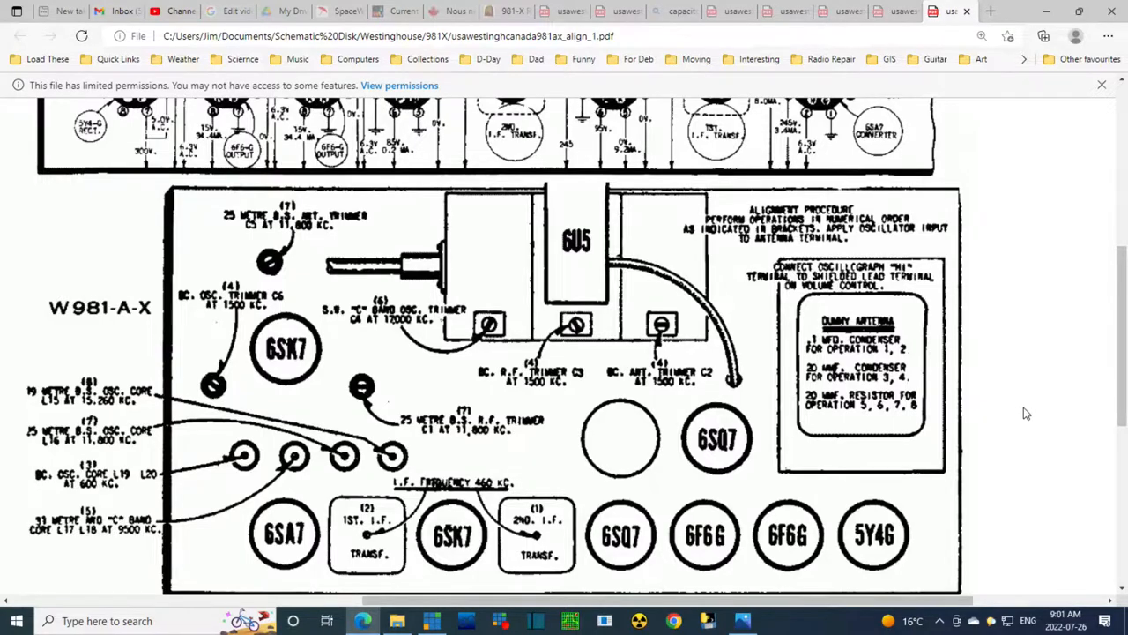
mouse_move(540, 512)
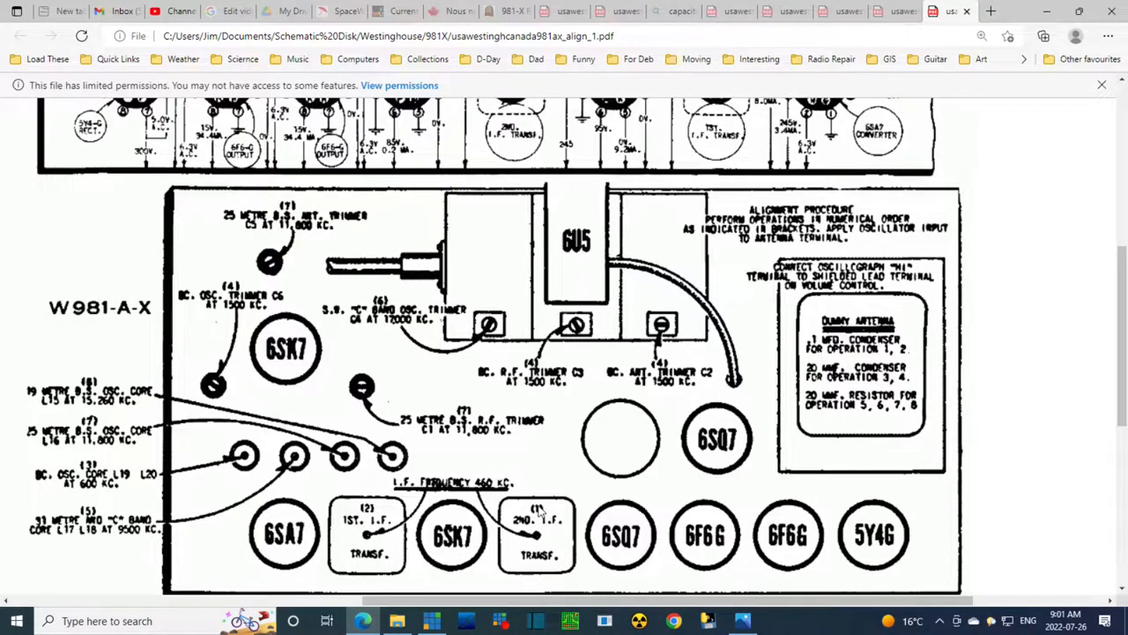
mouse_move(353, 497)
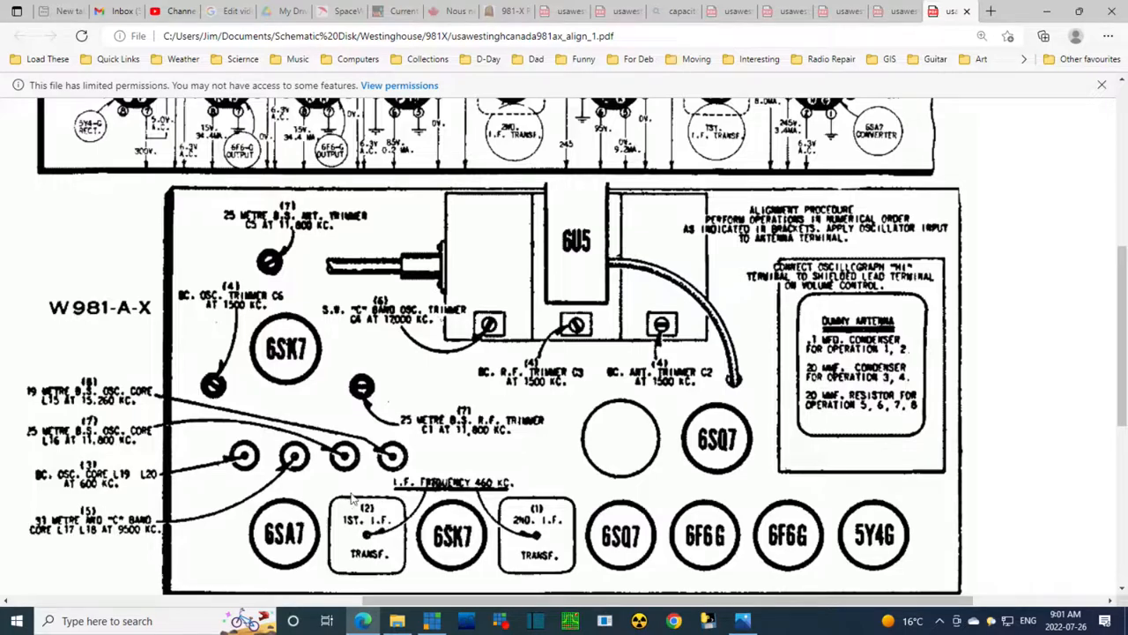
mouse_move(370, 525)
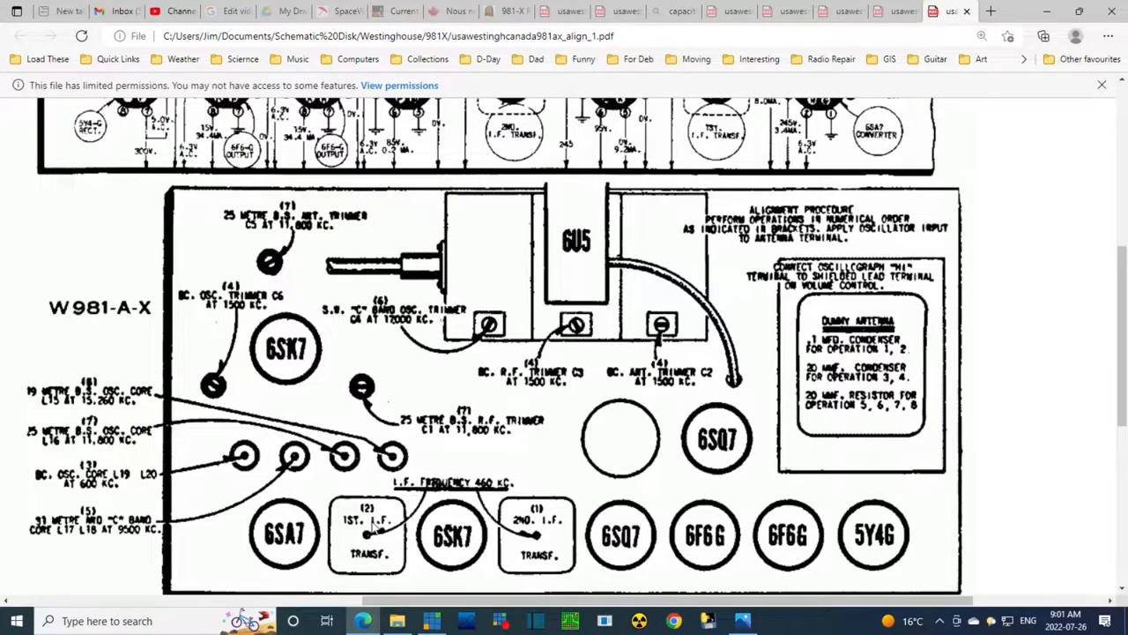
mouse_move(510, 479)
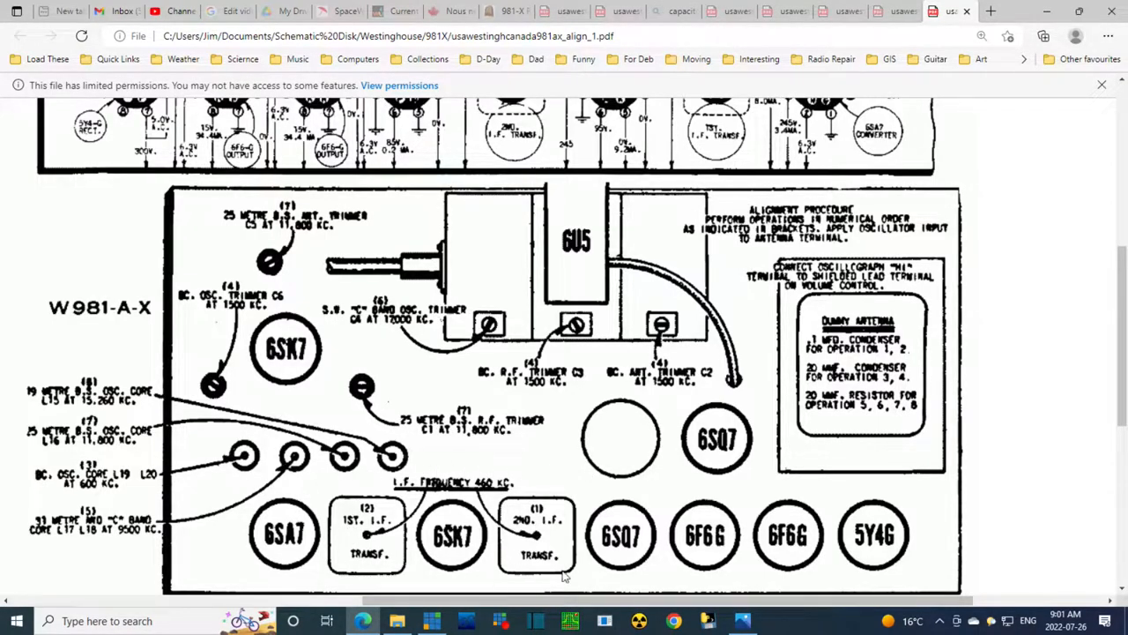
mouse_move(368, 220)
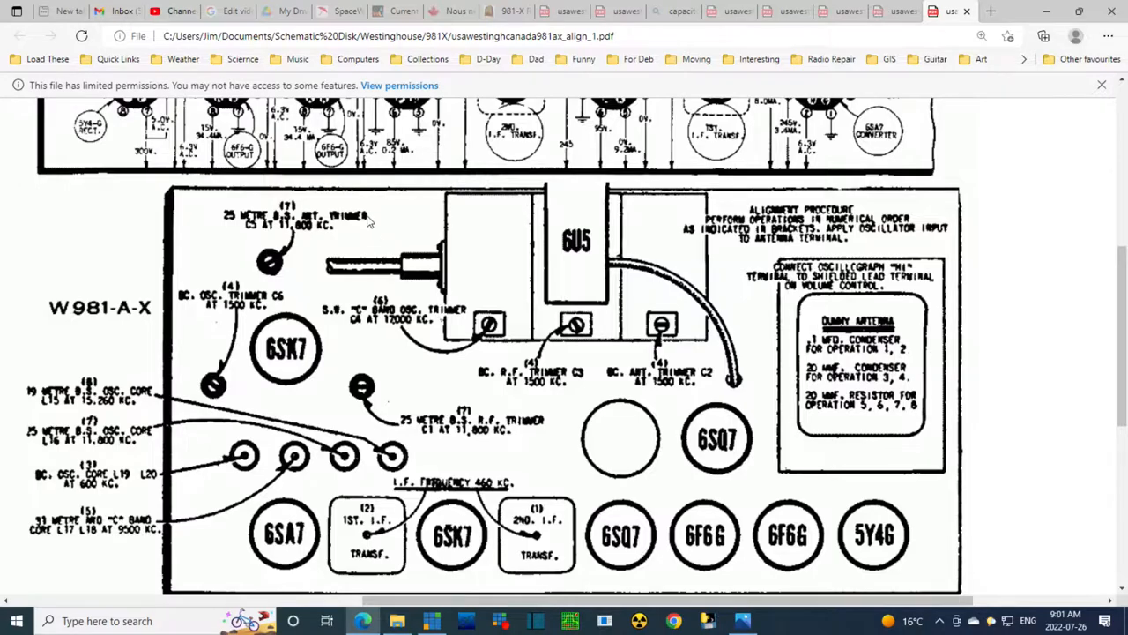
mouse_move(395, 455)
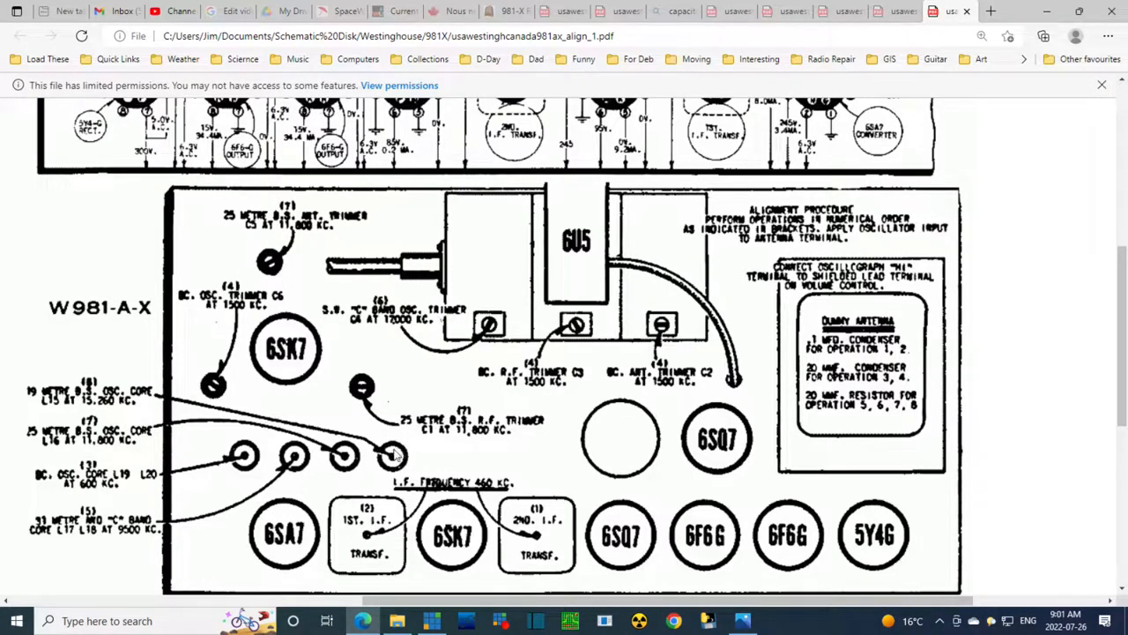
mouse_move(208, 349)
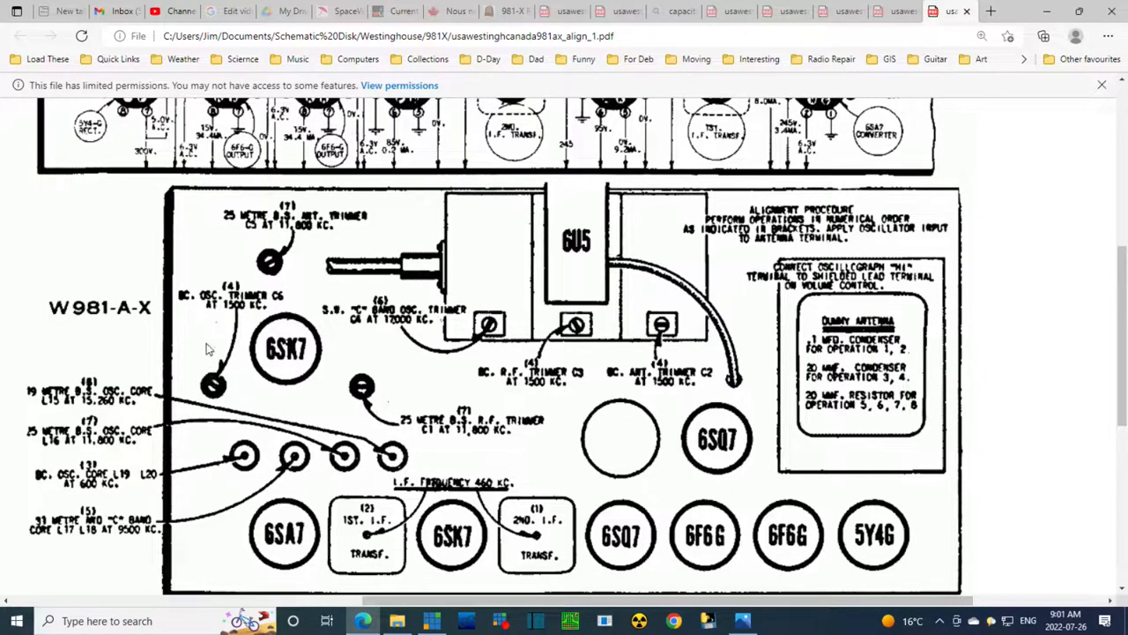
mouse_move(631, 339)
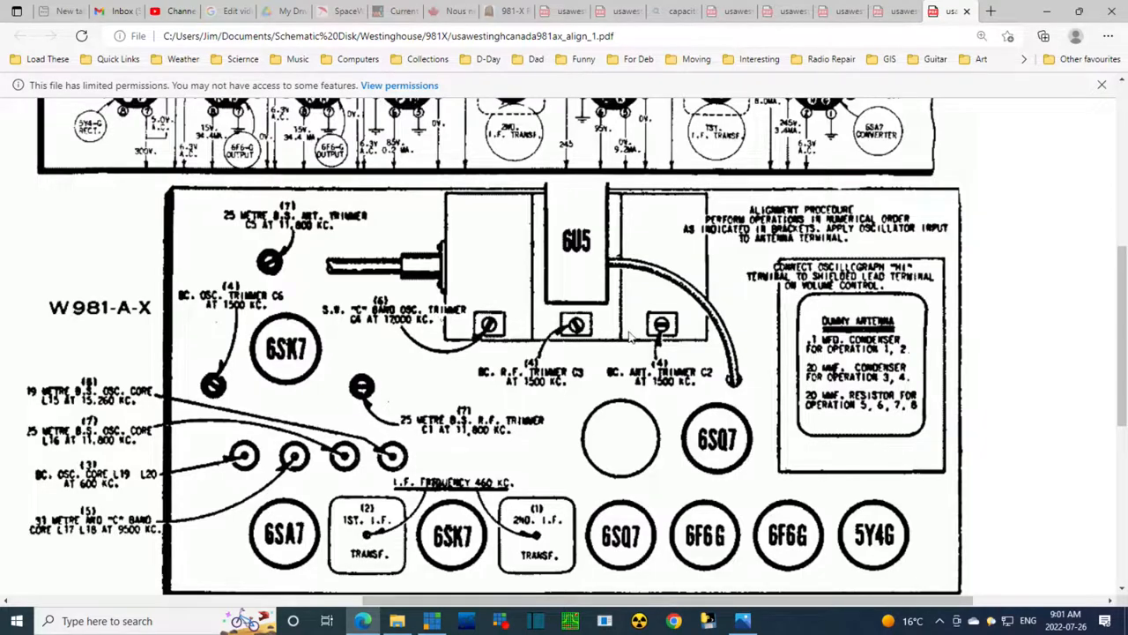
mouse_move(497, 409)
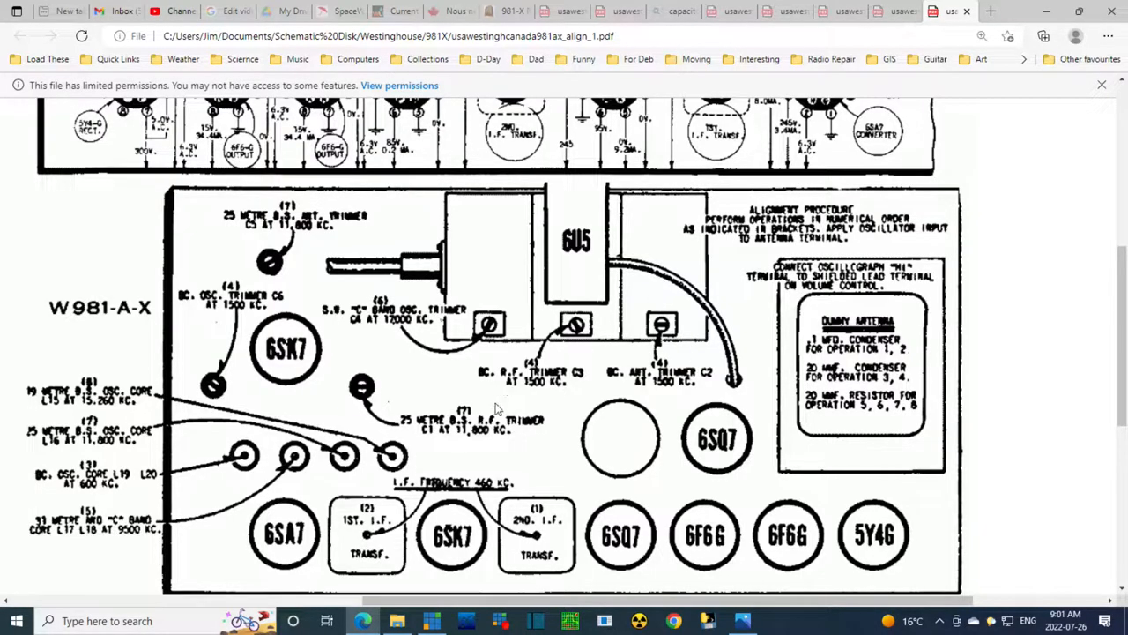
mouse_move(227, 289)
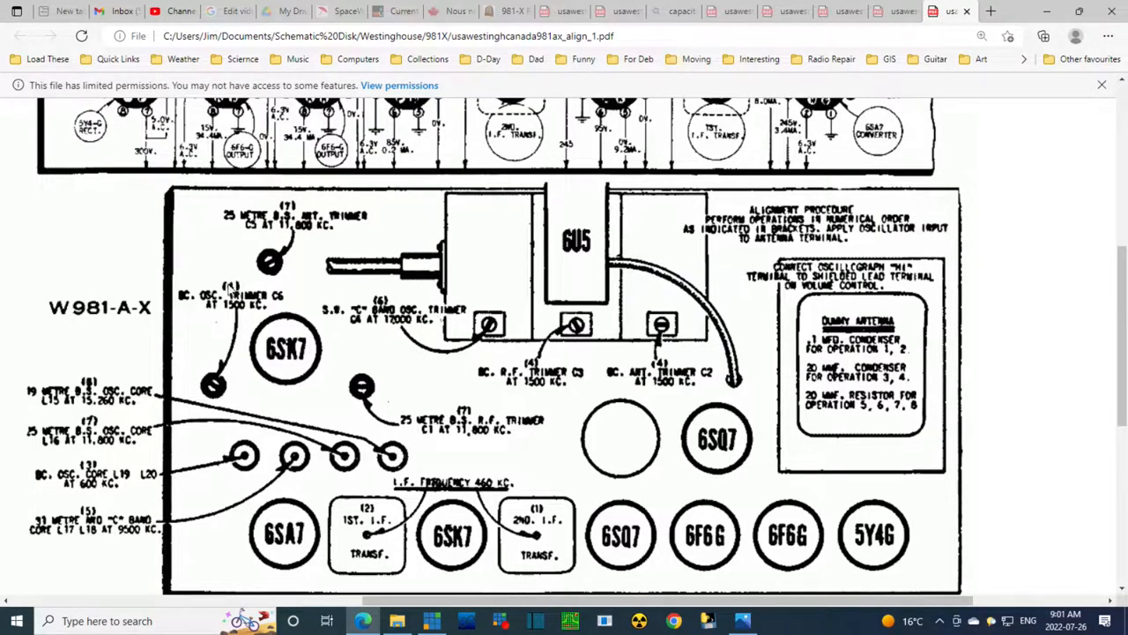
mouse_move(78, 485)
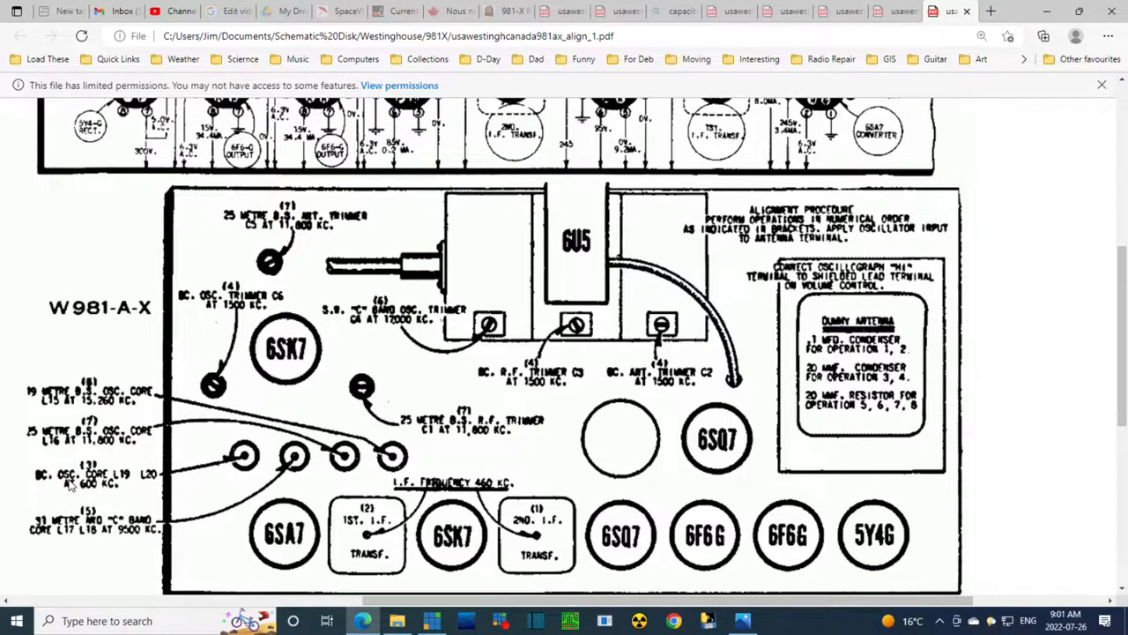
mouse_move(102, 483)
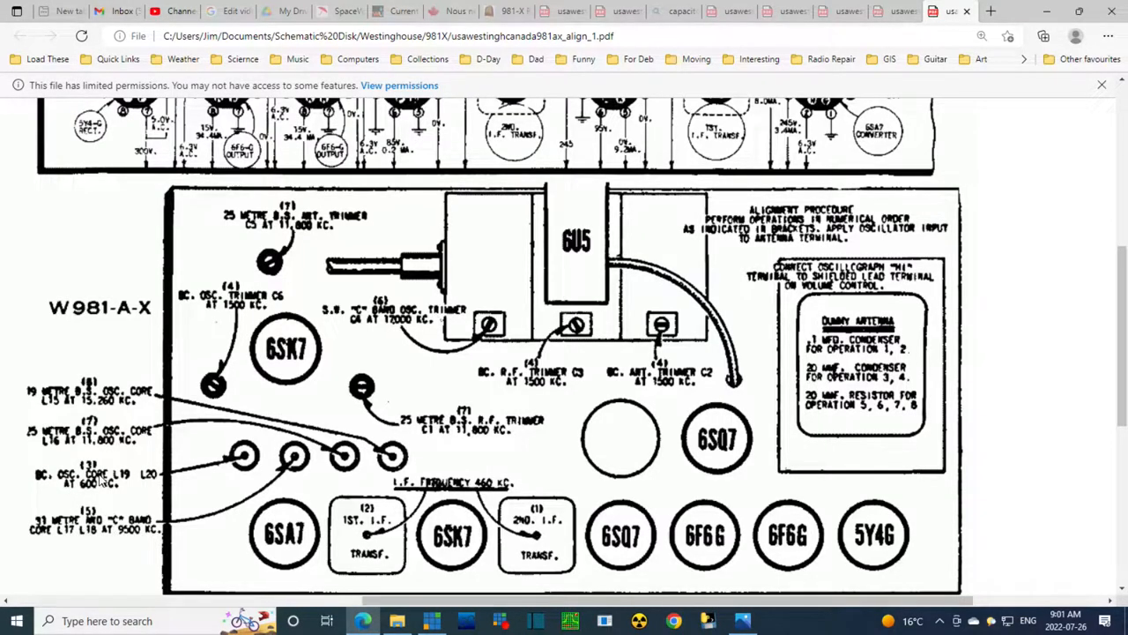
mouse_move(103, 480)
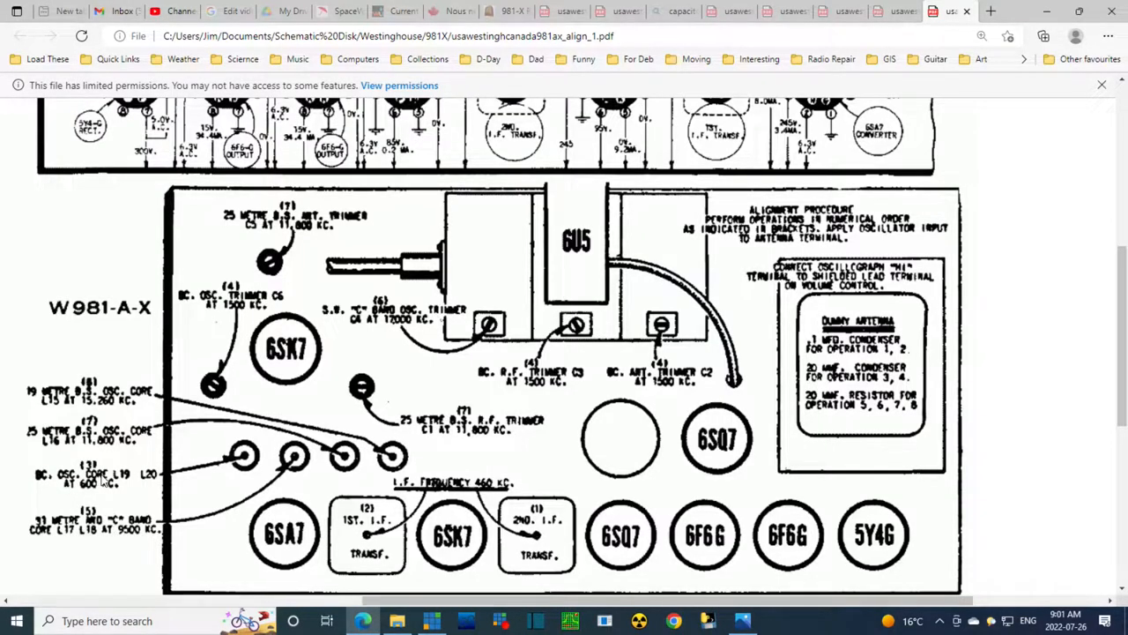
mouse_move(132, 483)
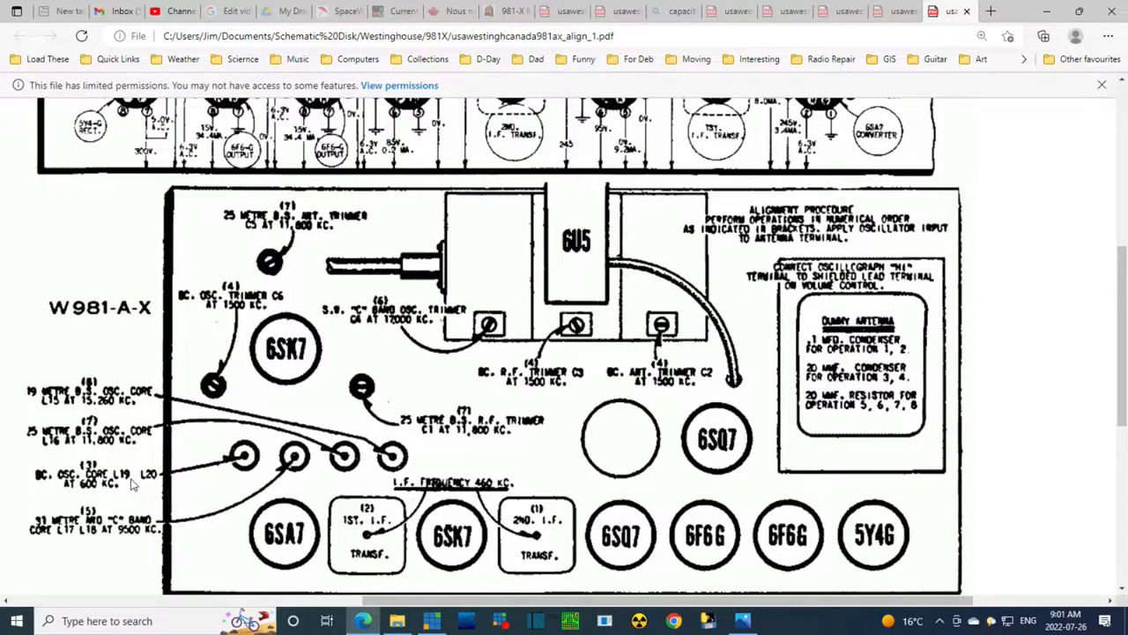
mouse_move(120, 486)
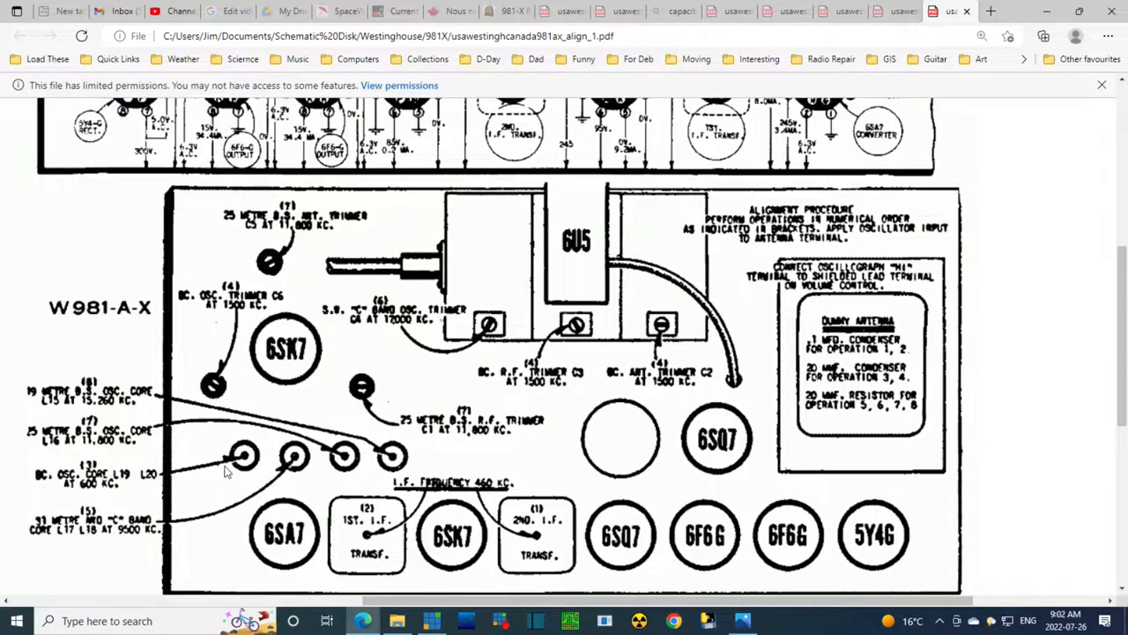
mouse_move(254, 455)
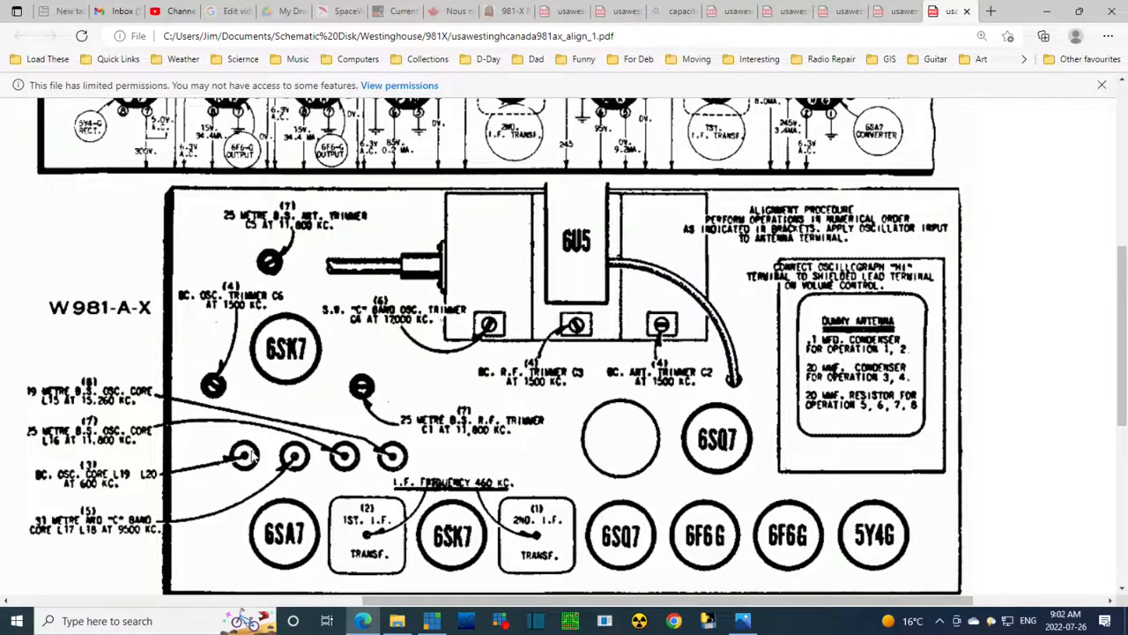
mouse_move(127, 475)
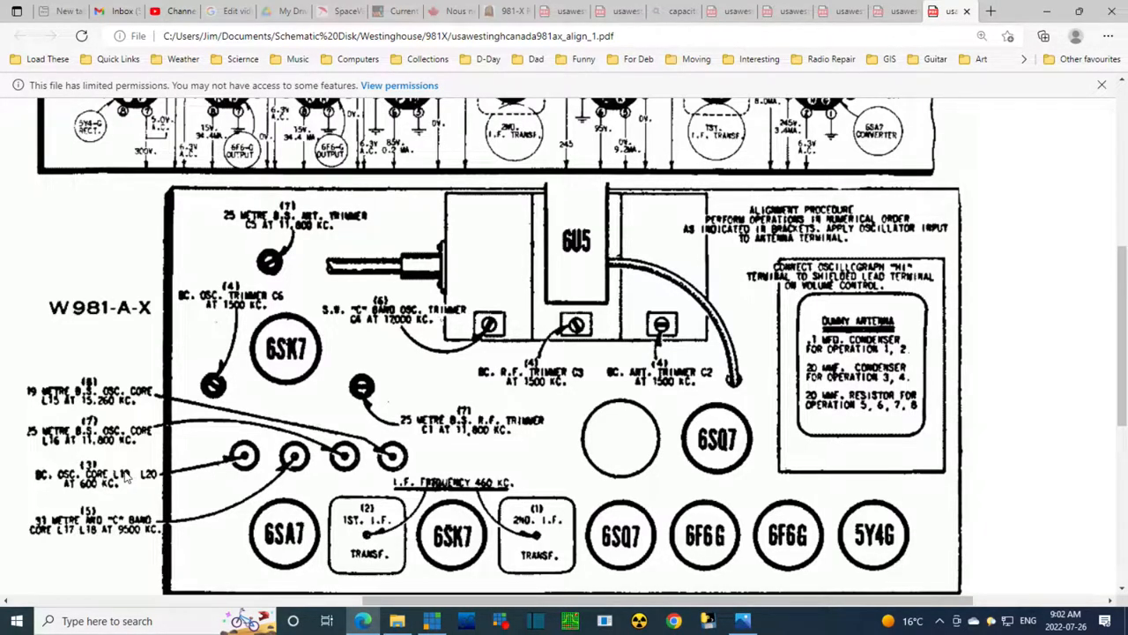
mouse_move(158, 480)
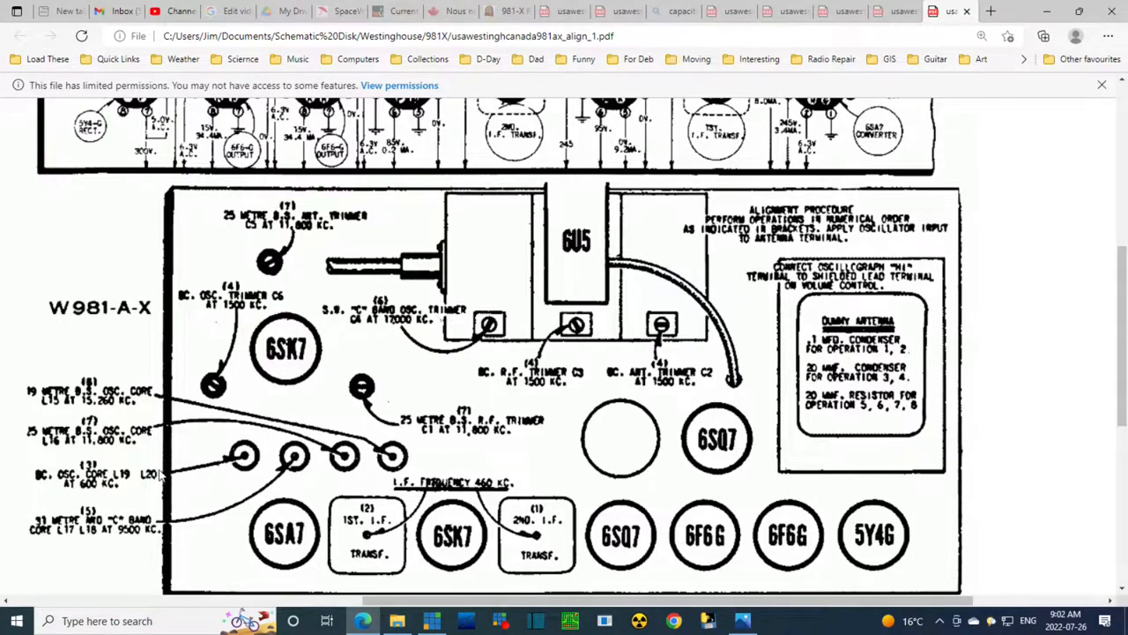
mouse_move(126, 483)
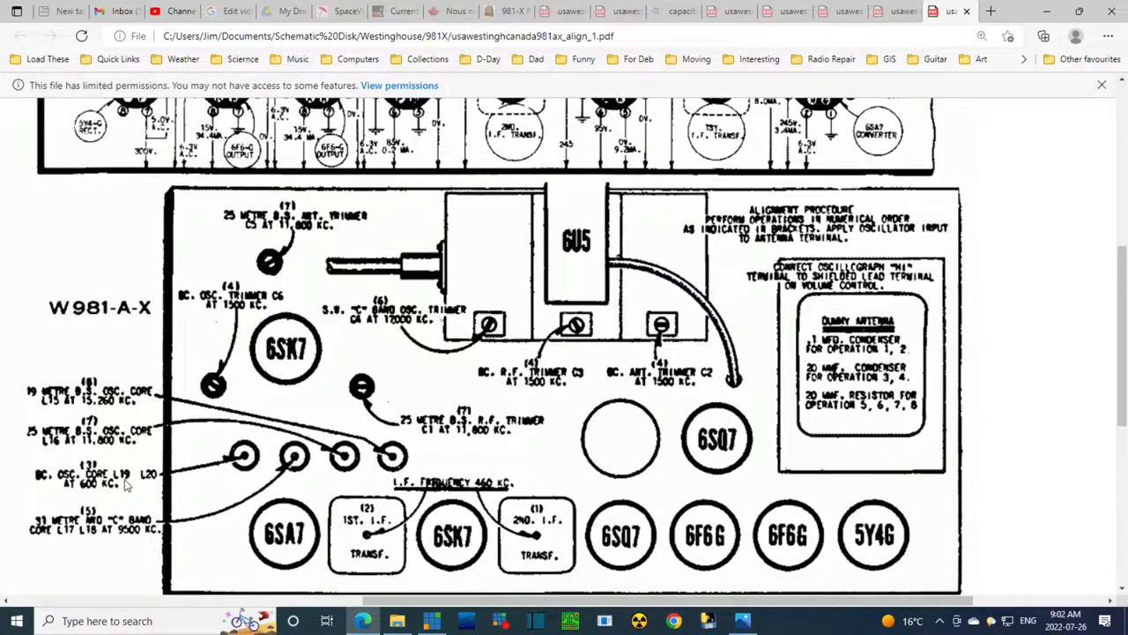
mouse_move(143, 486)
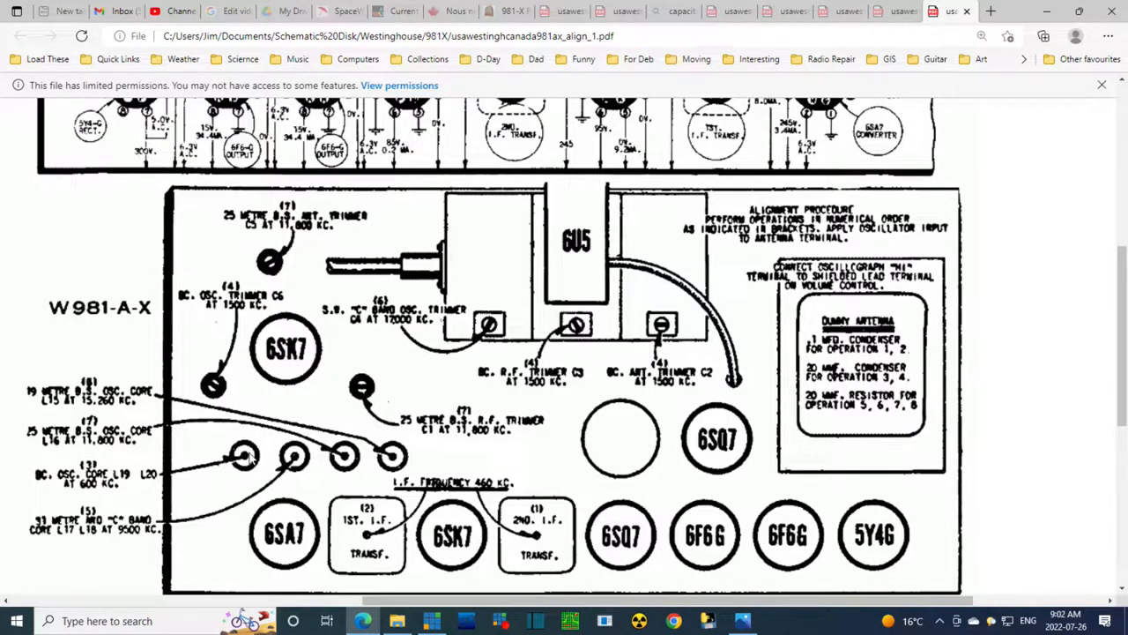
mouse_move(395, 389)
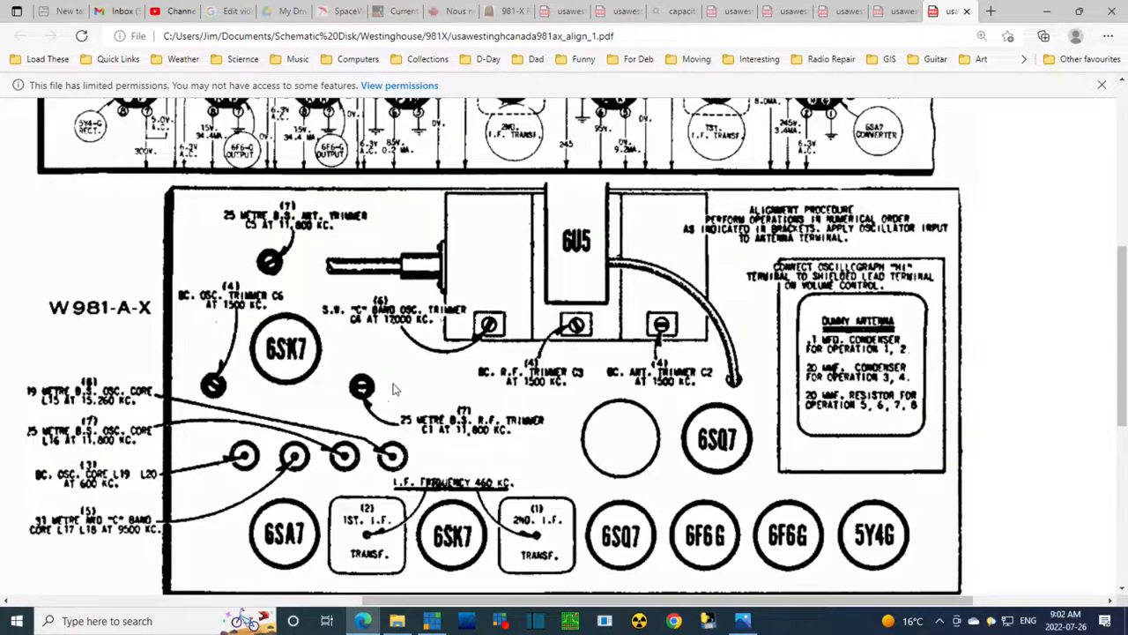
mouse_move(367, 416)
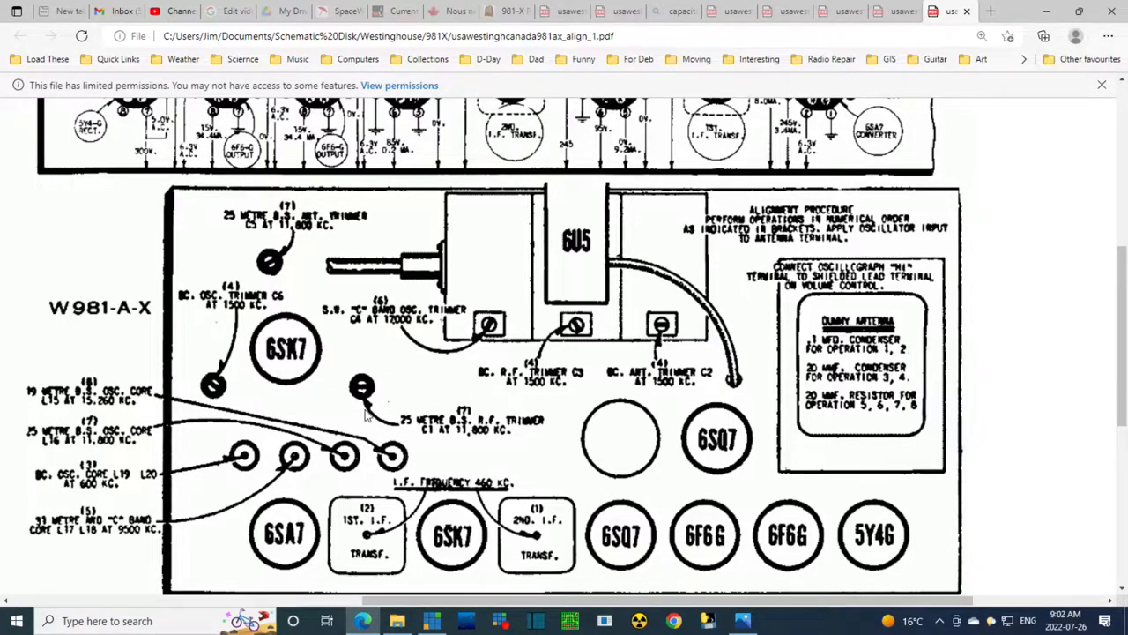
mouse_move(444, 454)
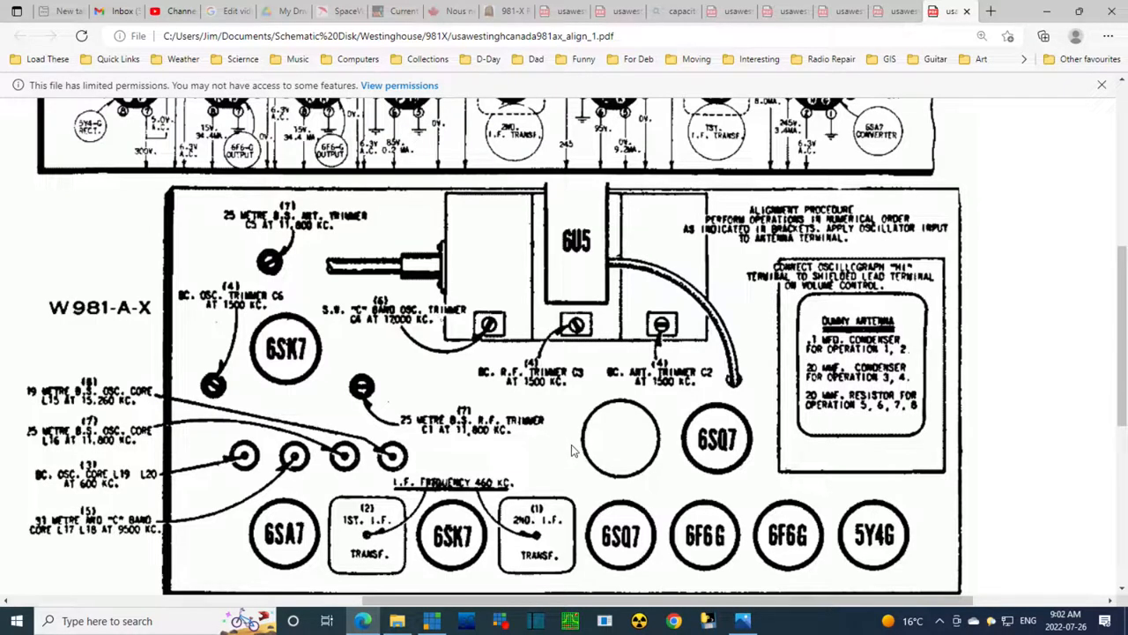
mouse_move(95, 458)
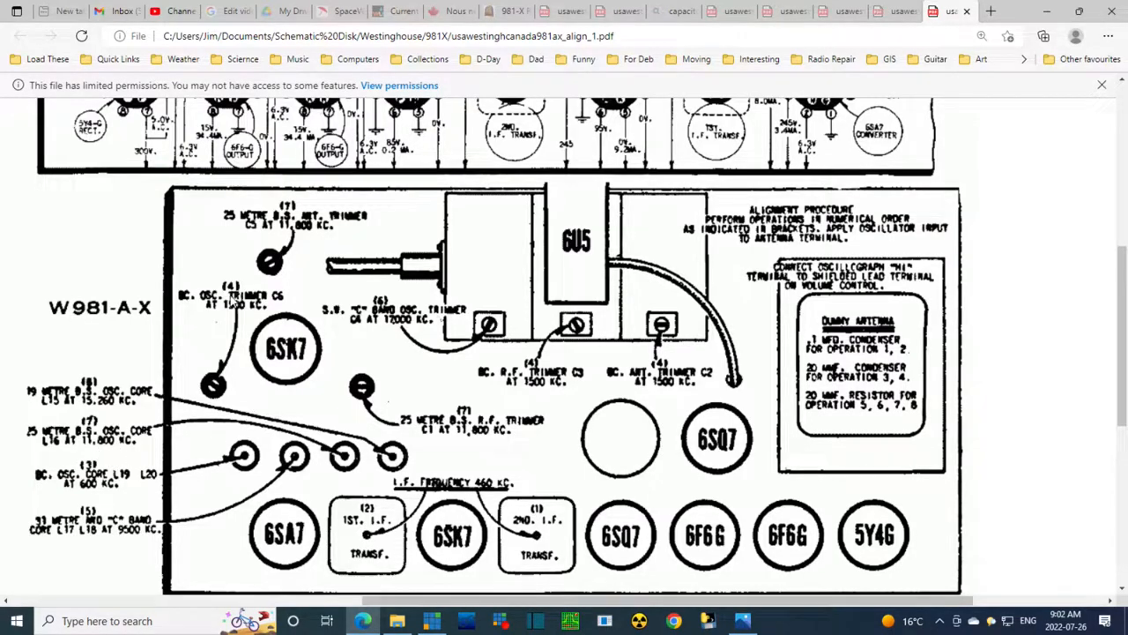
mouse_move(255, 303)
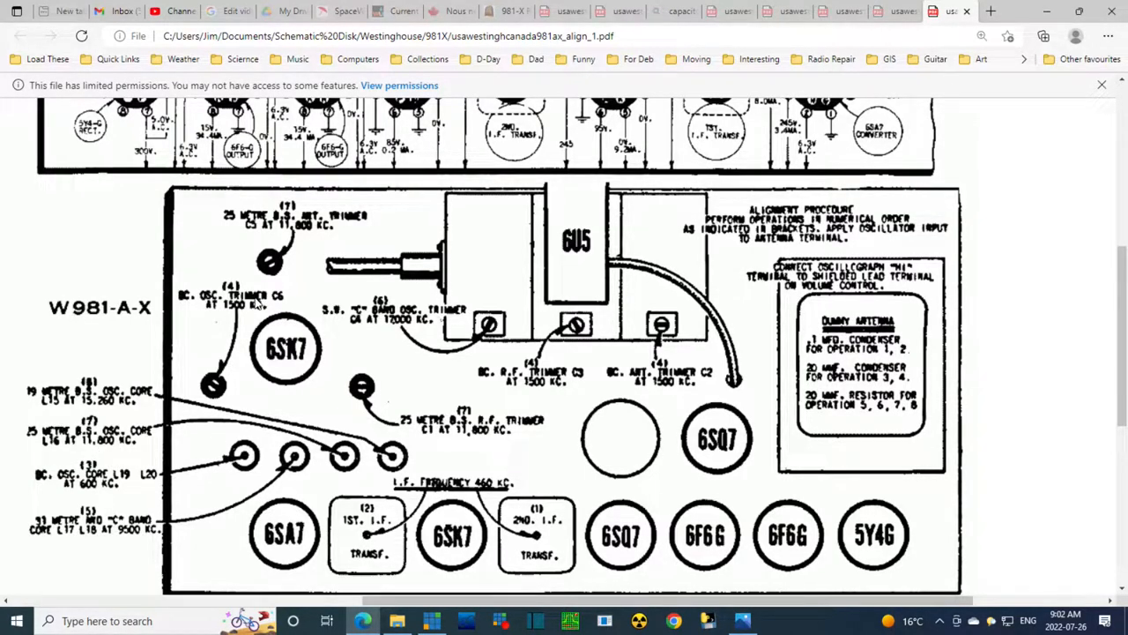
mouse_move(97, 472)
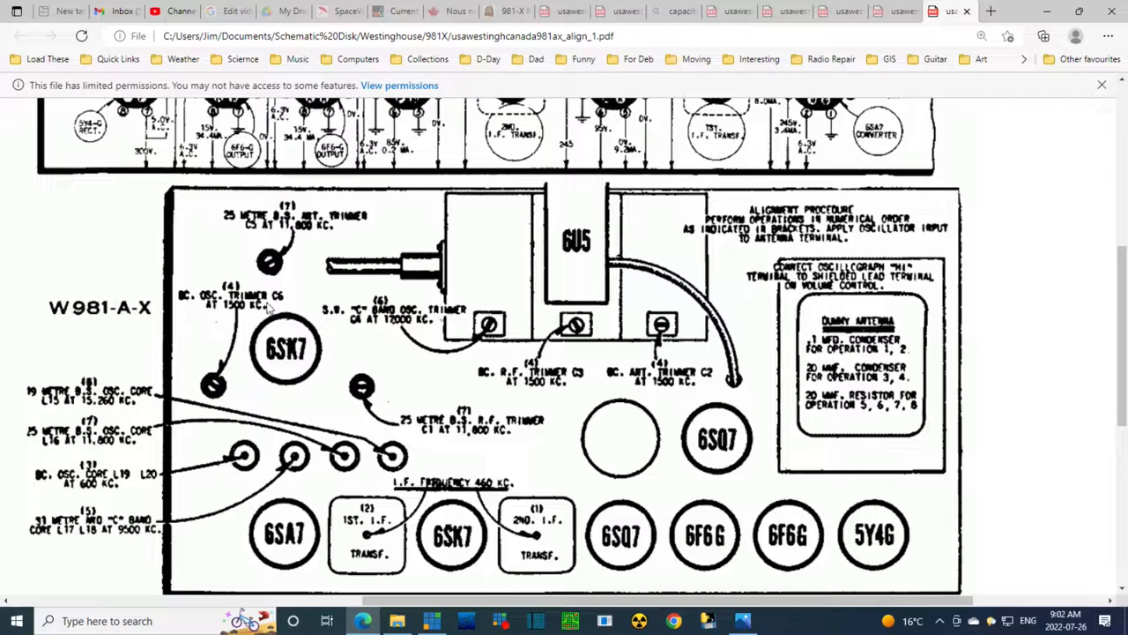
mouse_move(192, 291)
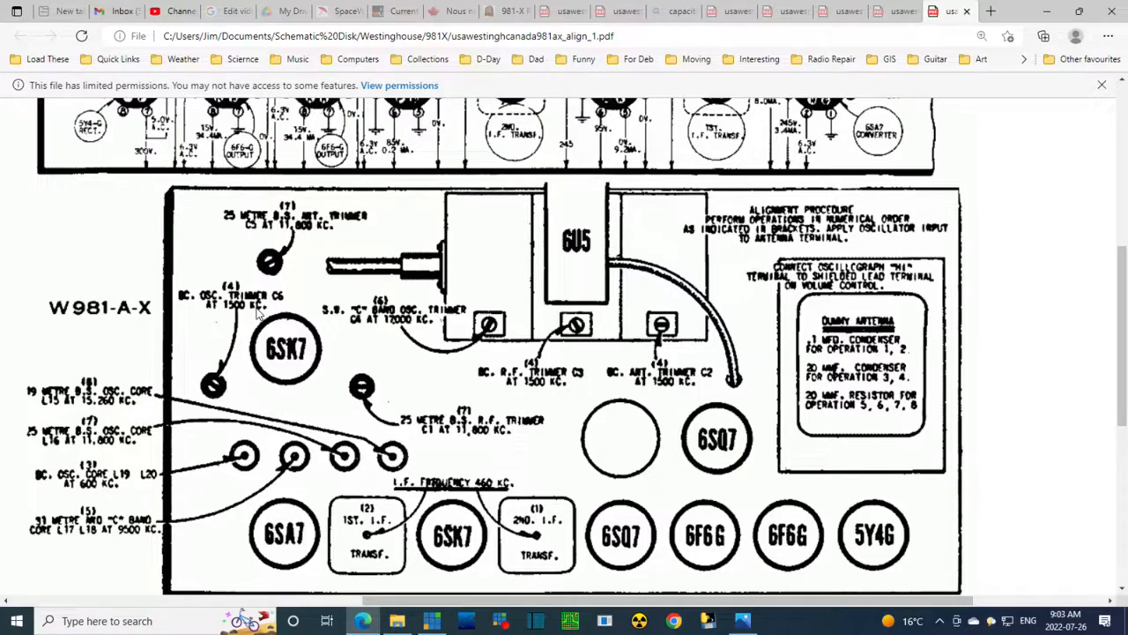
mouse_move(261, 314)
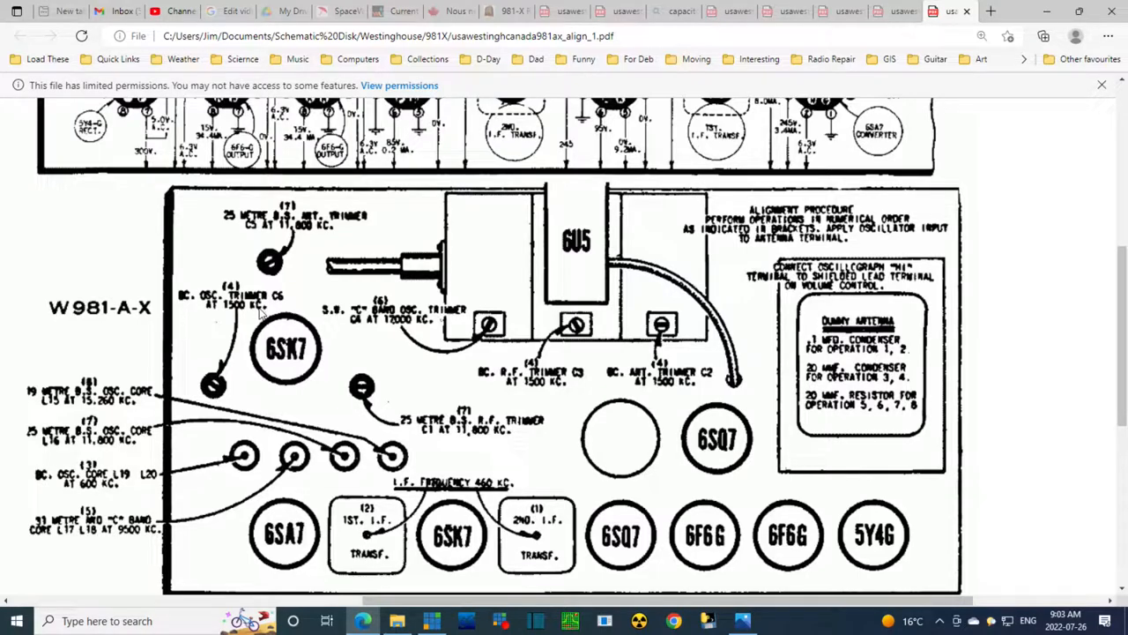
mouse_move(245, 452)
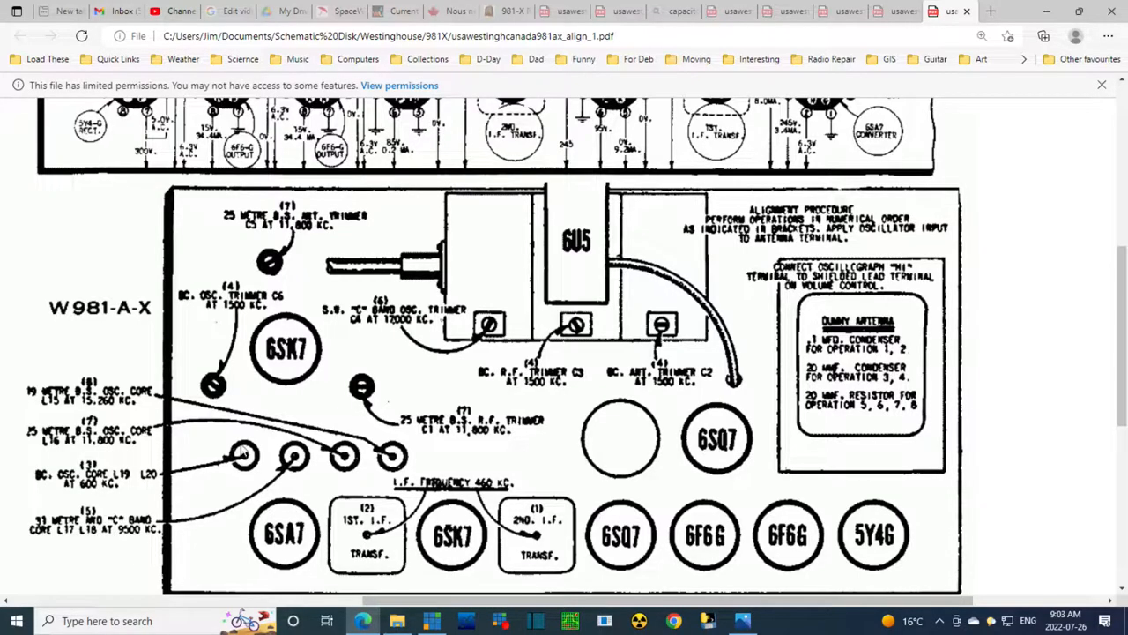
mouse_move(226, 314)
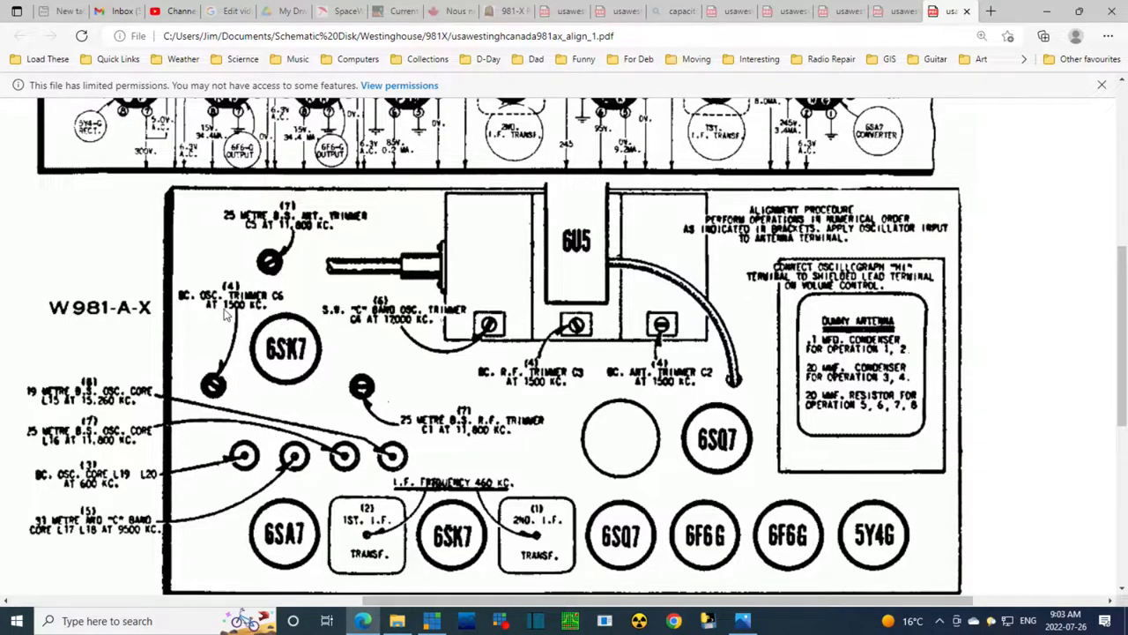
mouse_move(244, 315)
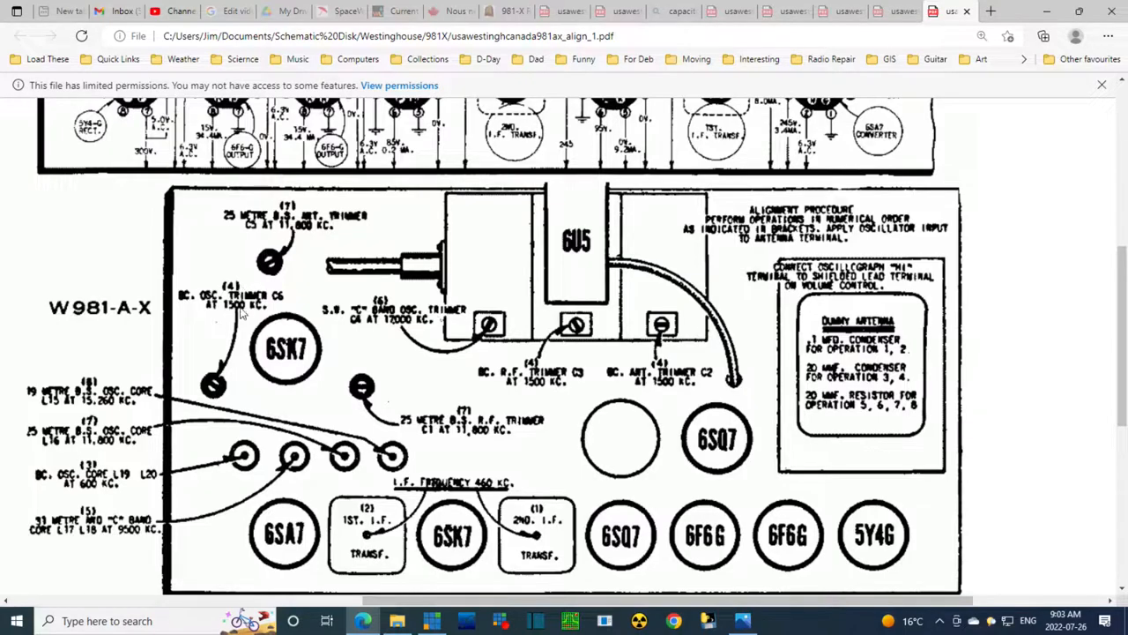
mouse_move(243, 310)
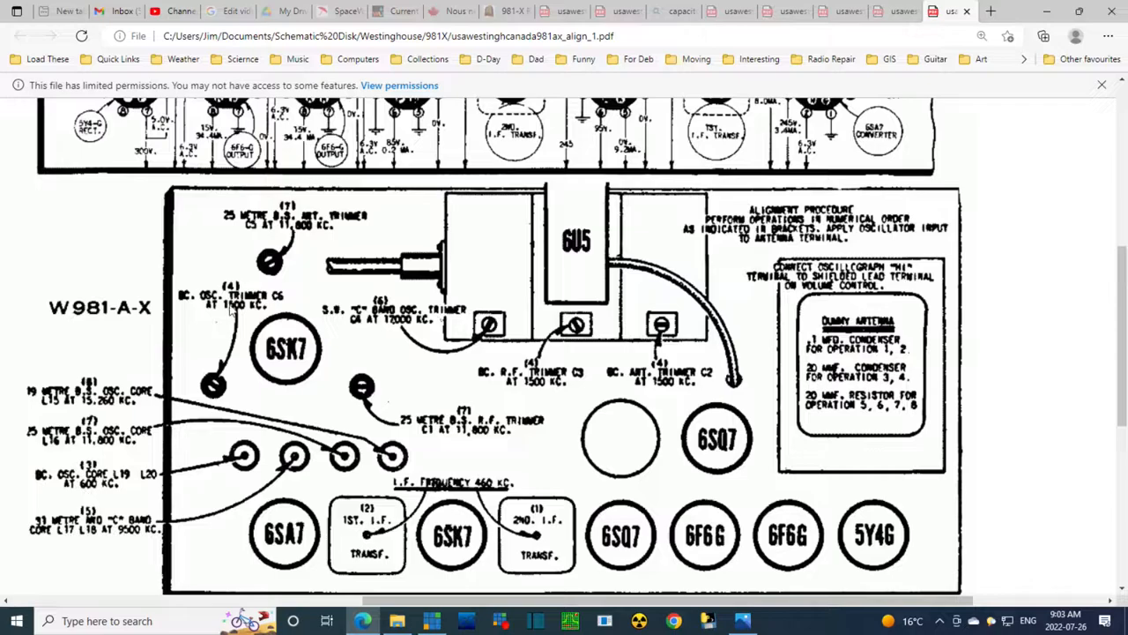
mouse_move(236, 320)
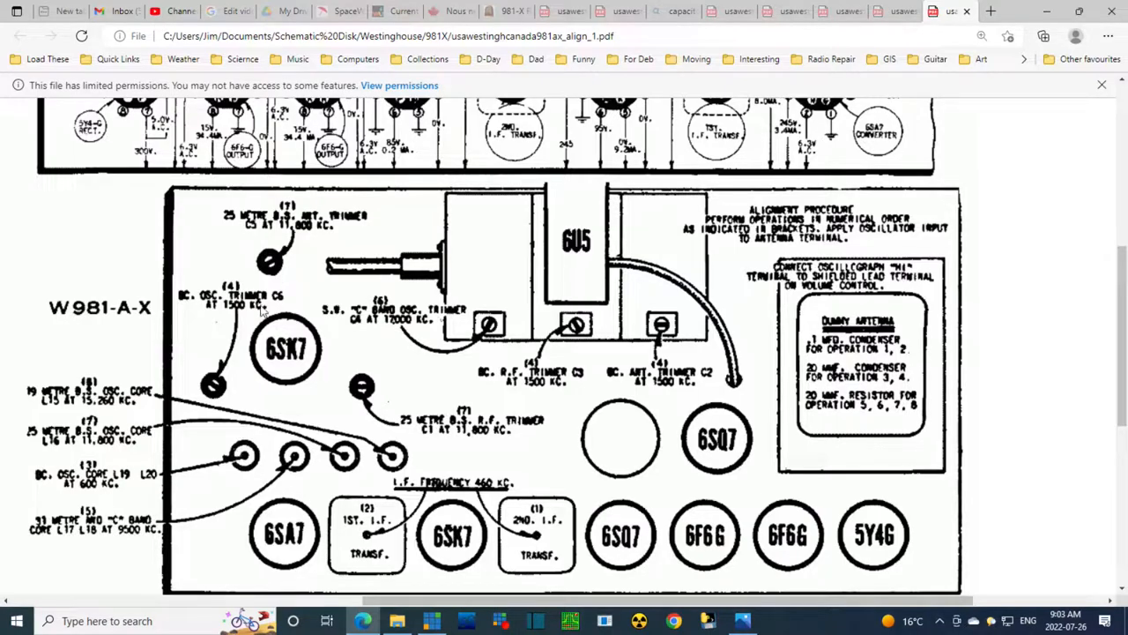
mouse_move(543, 377)
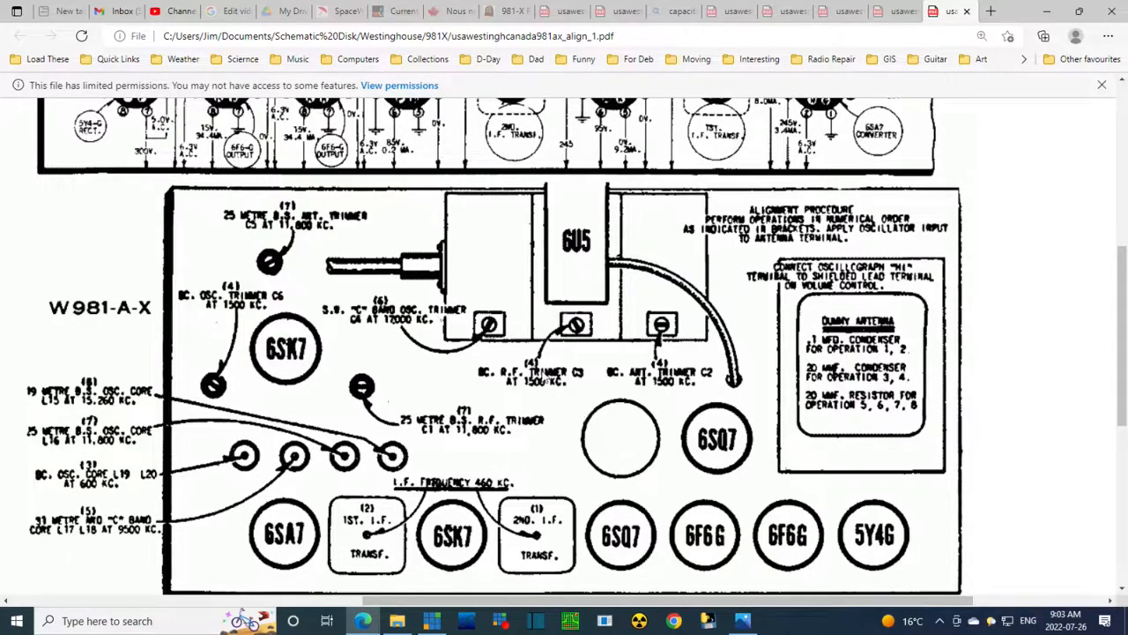
mouse_move(497, 397)
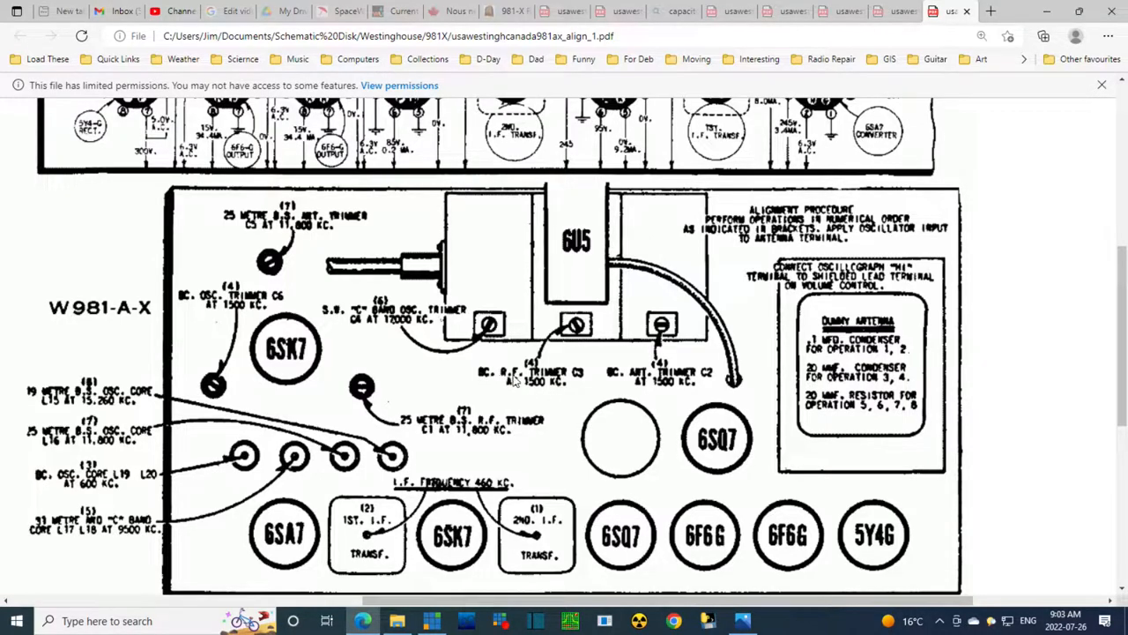
mouse_move(591, 382)
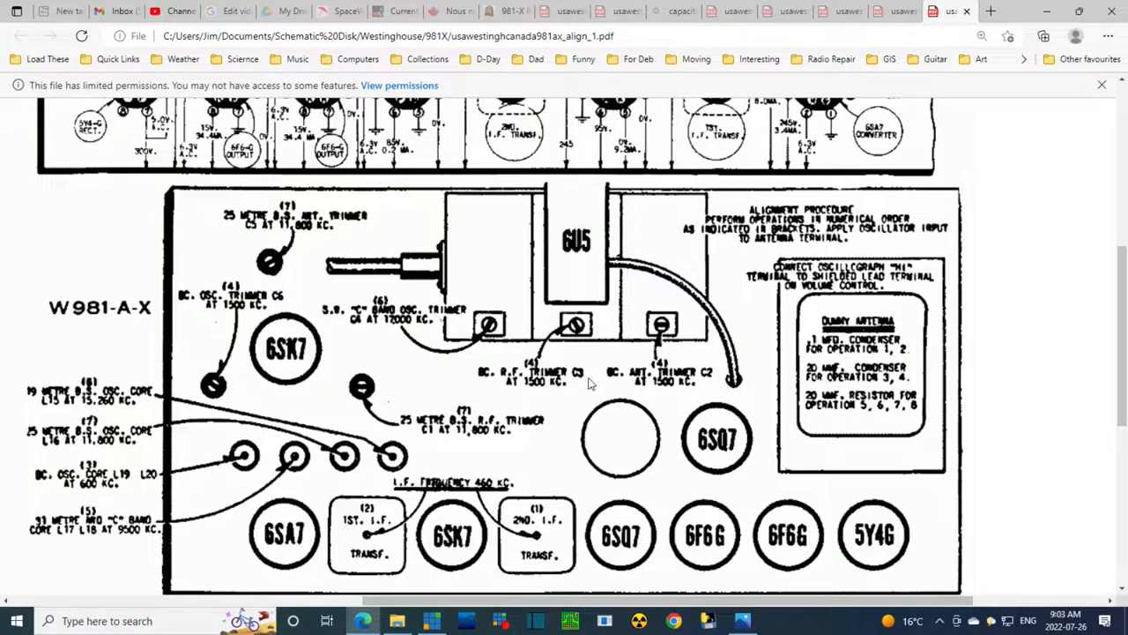
mouse_move(582, 377)
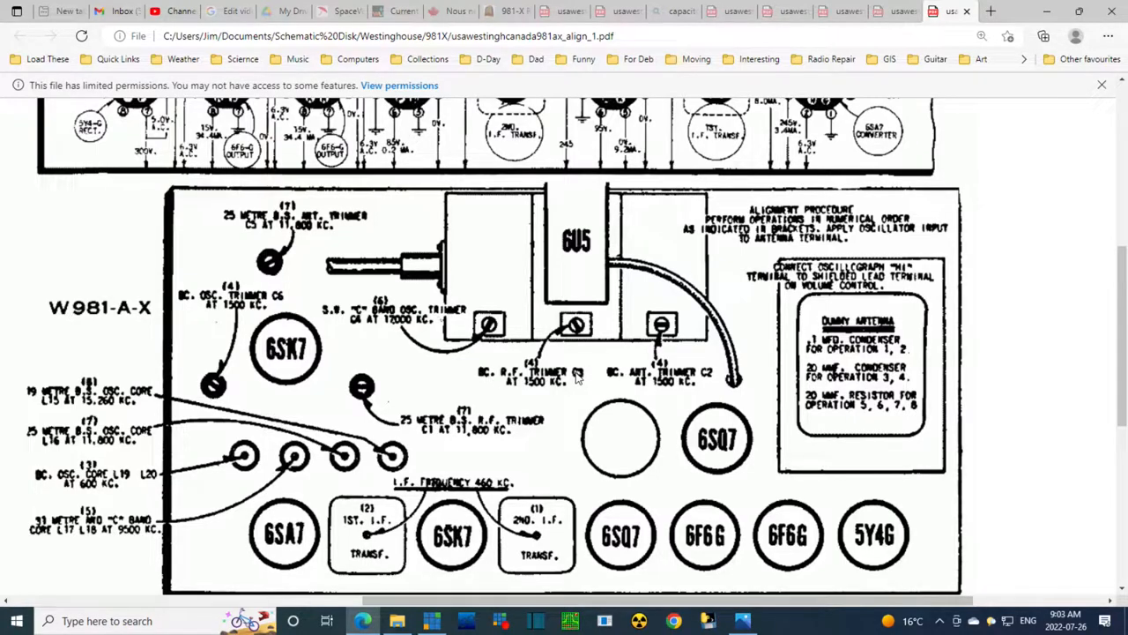
mouse_move(518, 395)
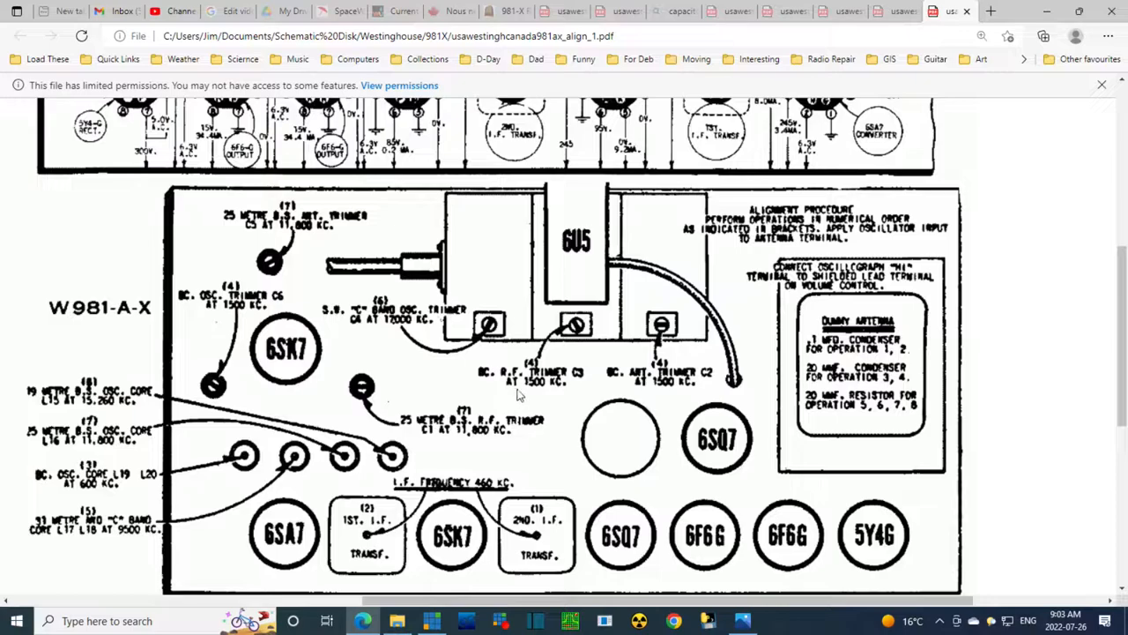
mouse_move(545, 391)
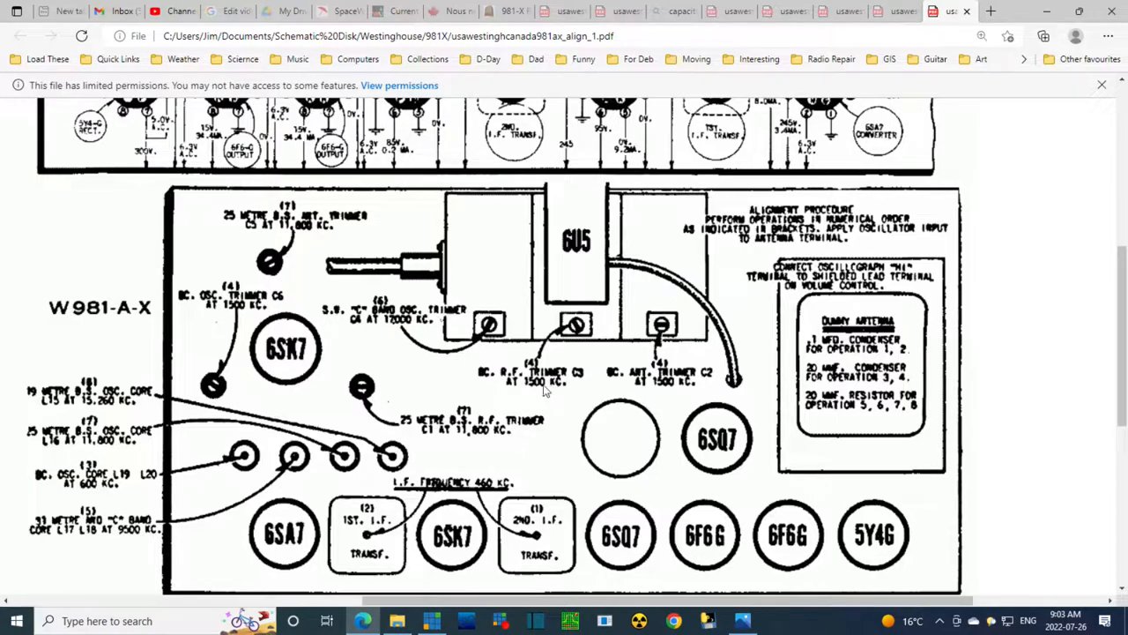
mouse_move(589, 342)
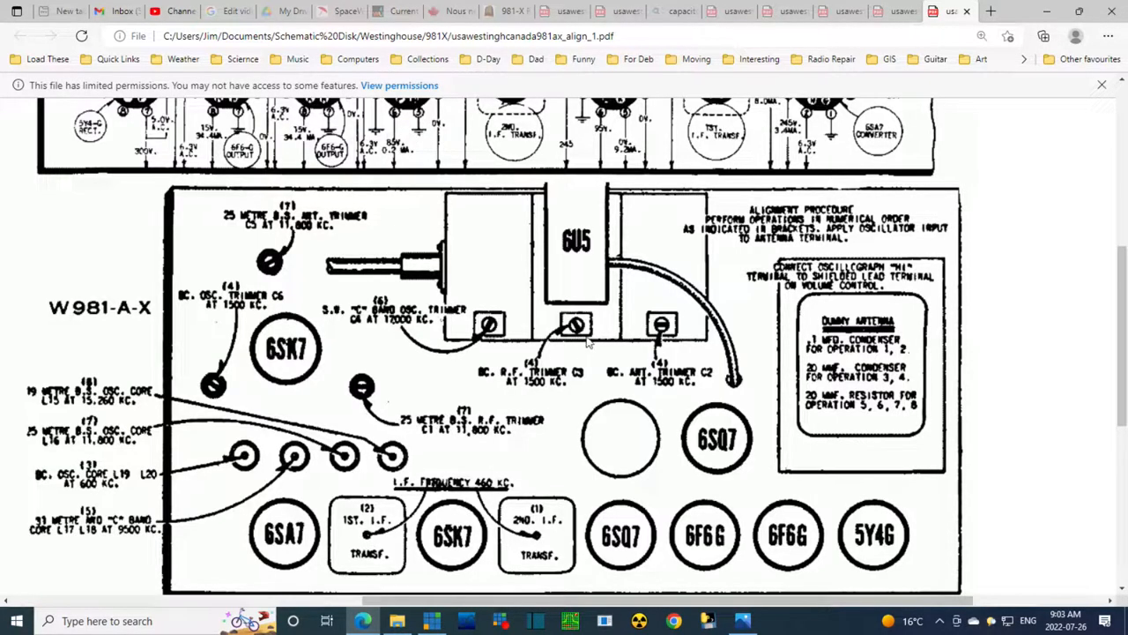
mouse_move(572, 385)
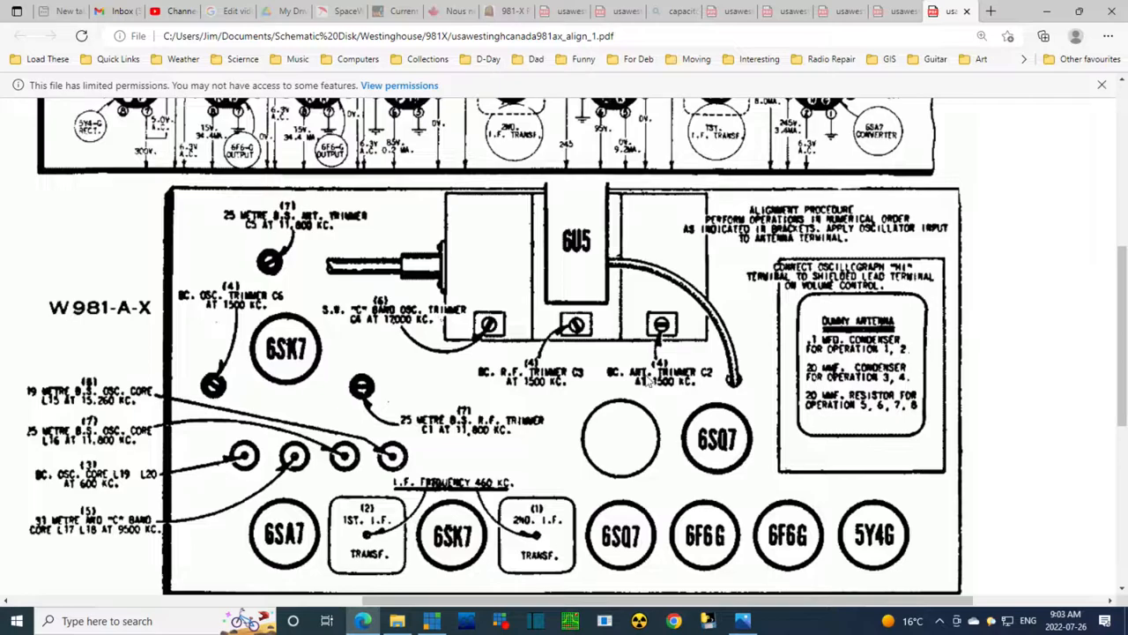
mouse_move(677, 381)
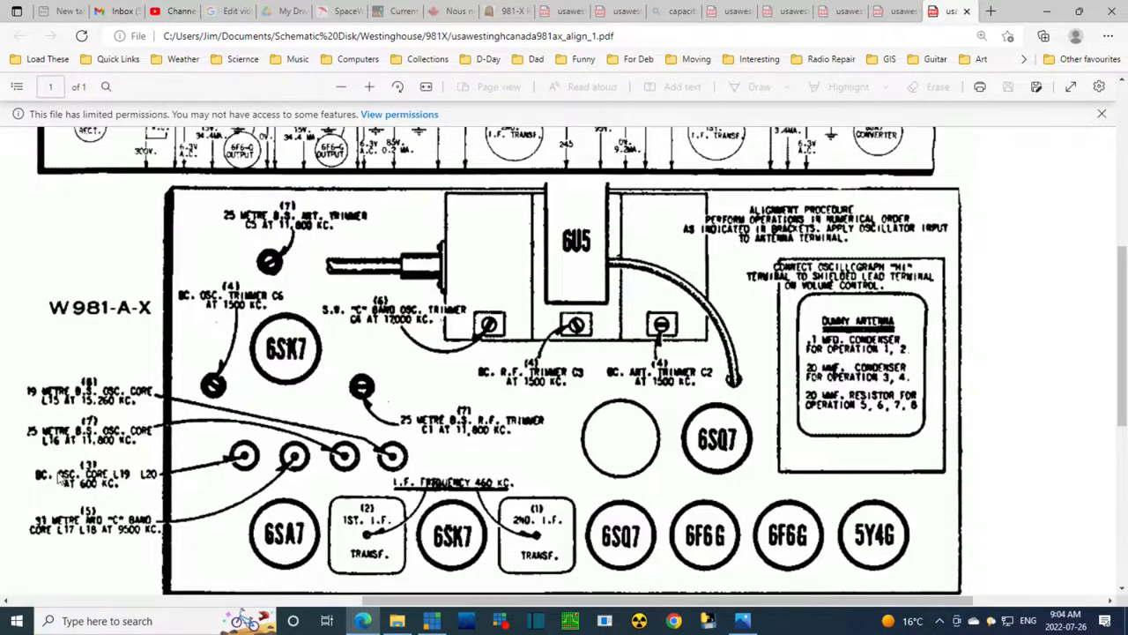
mouse_move(115, 476)
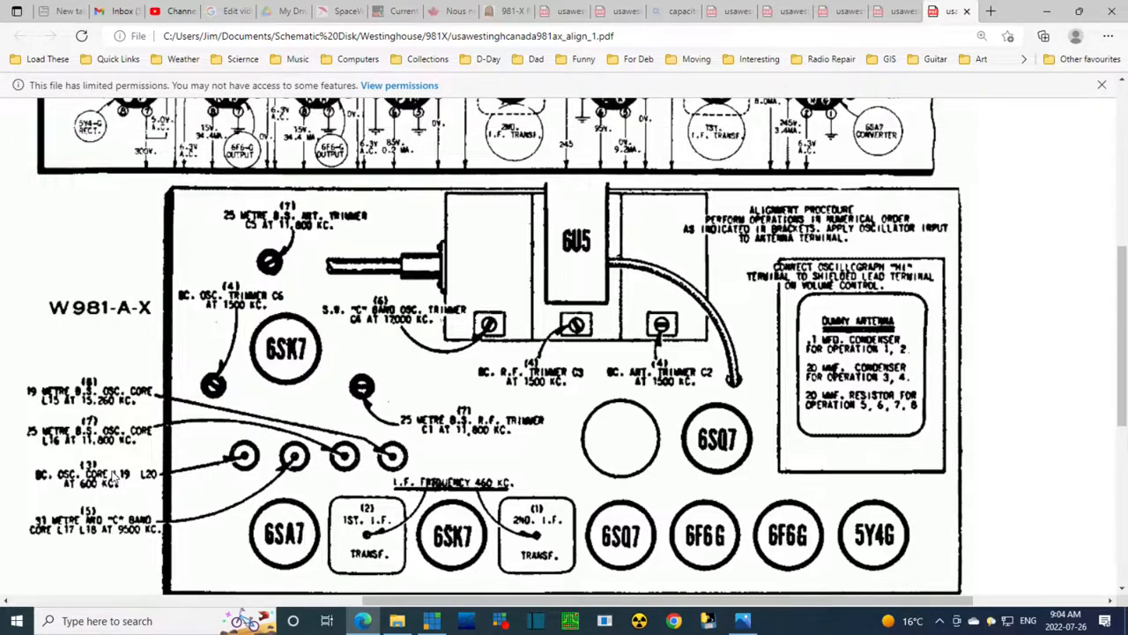
mouse_move(247, 352)
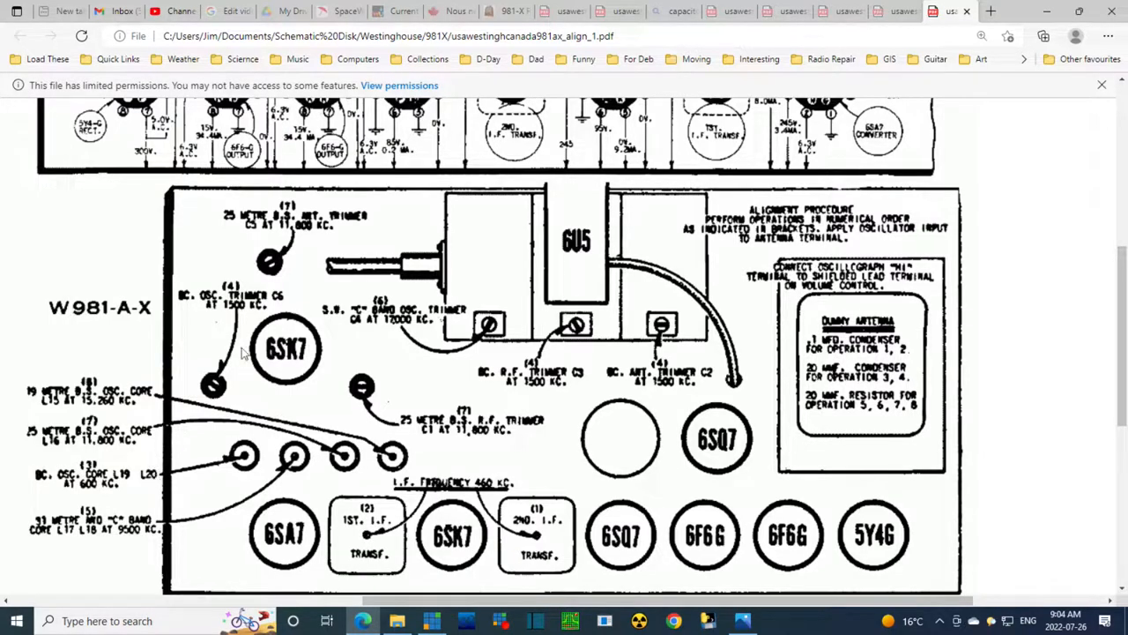
mouse_move(349, 305)
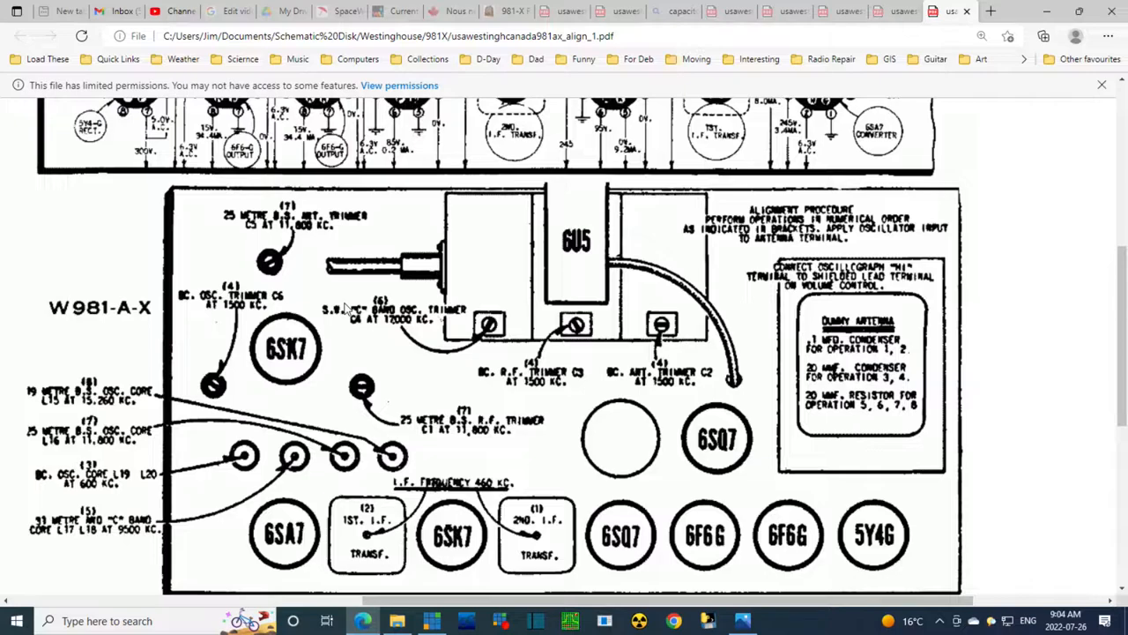
mouse_move(167, 485)
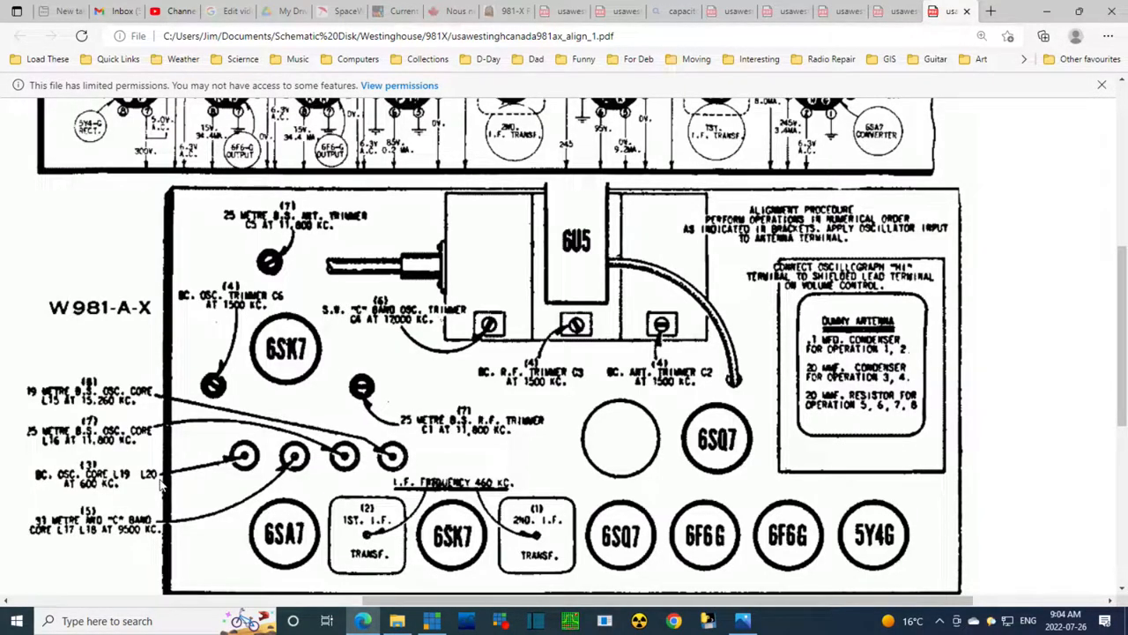
mouse_move(243, 469)
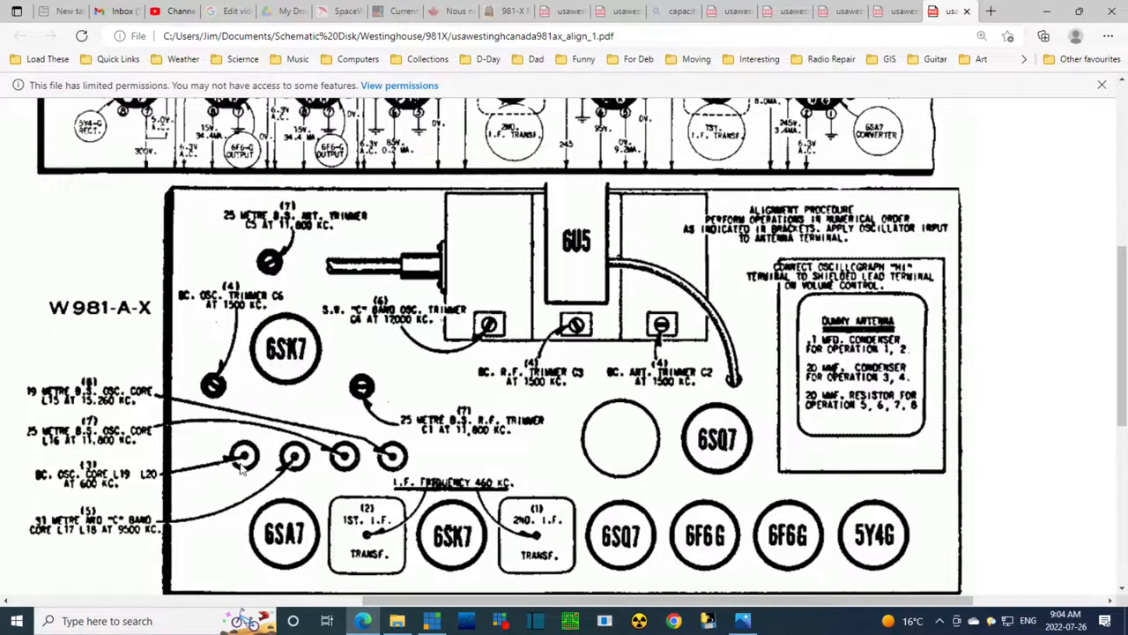
mouse_move(423, 437)
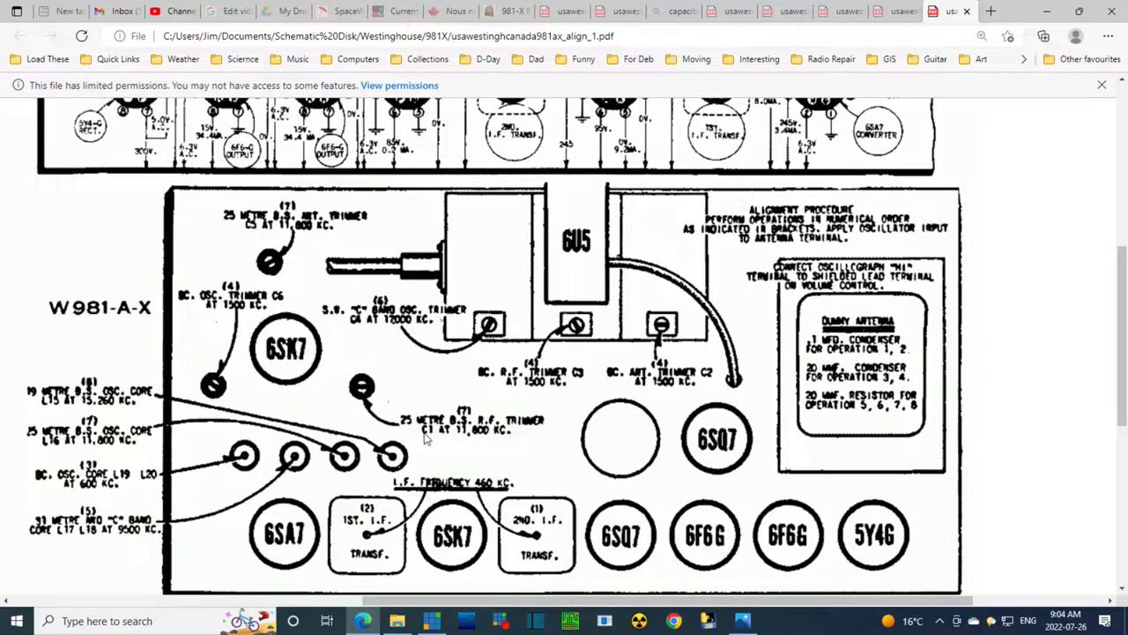
mouse_move(74, 409)
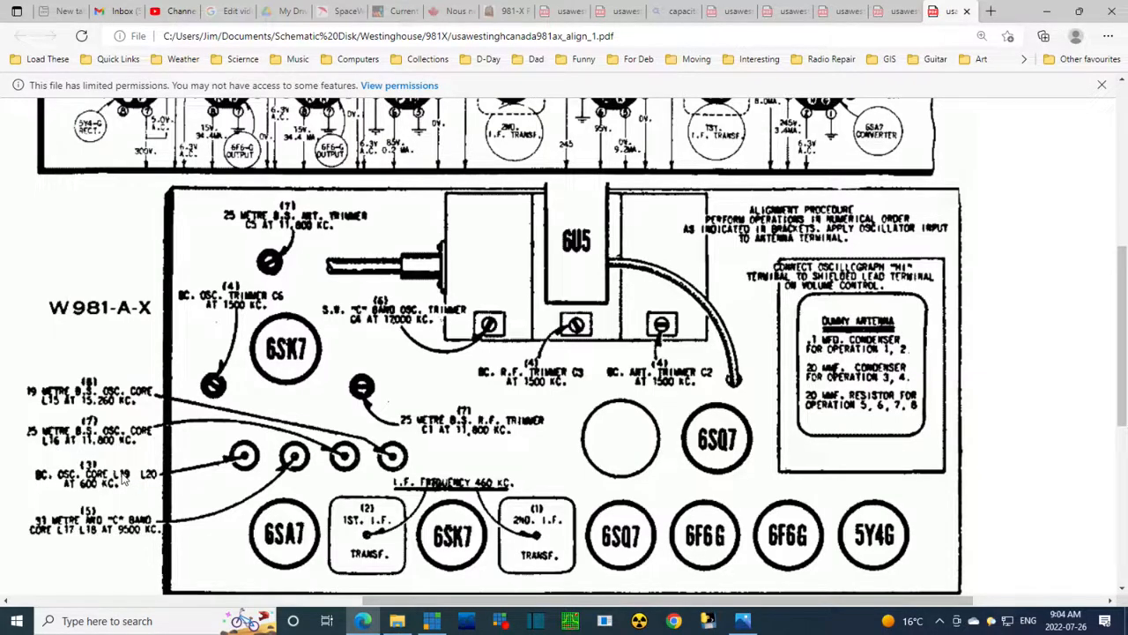
mouse_move(143, 492)
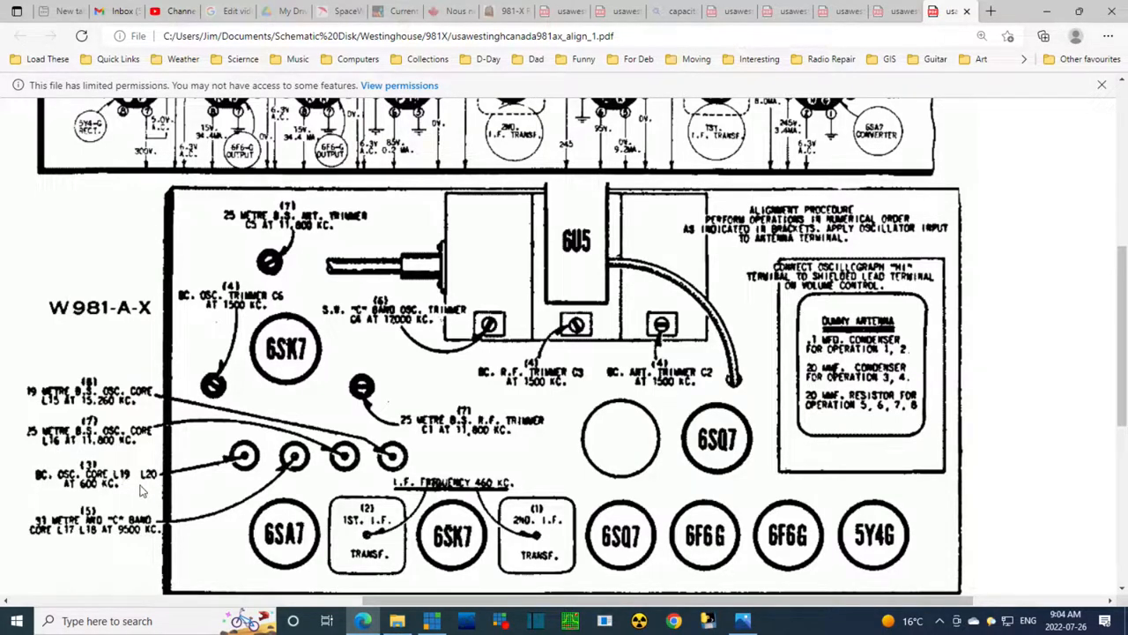
mouse_move(99, 541)
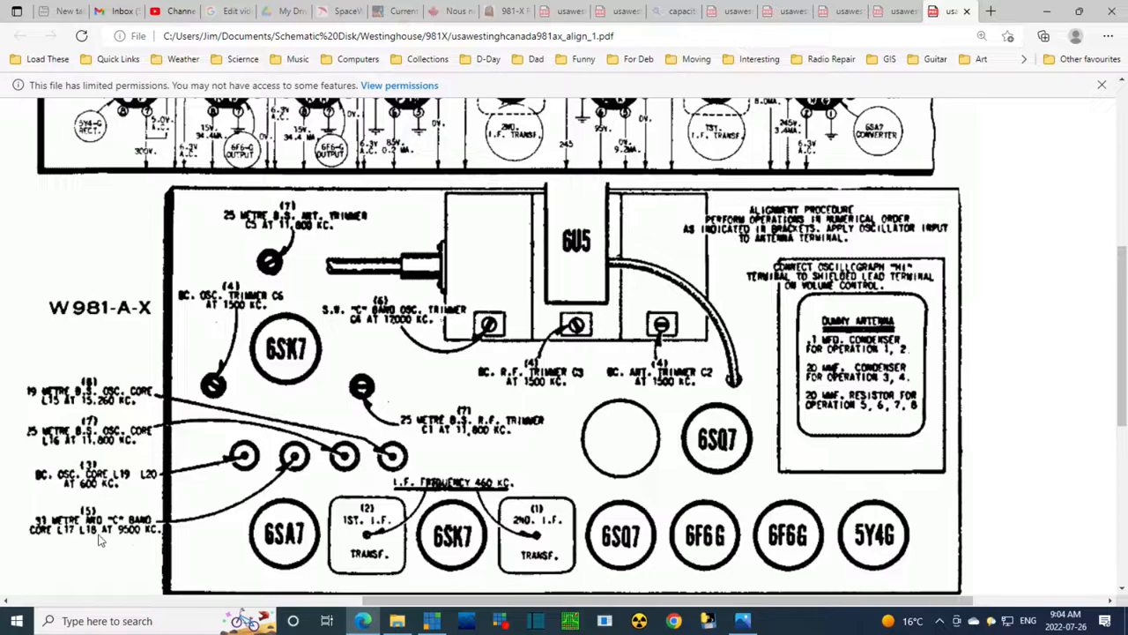
mouse_move(64, 539)
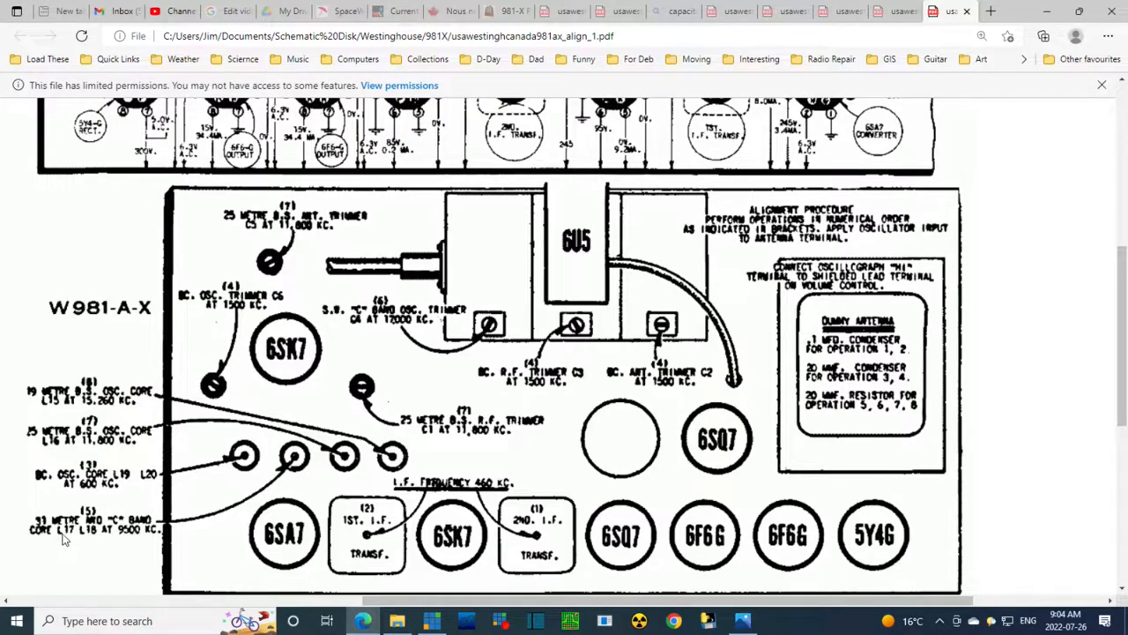
mouse_move(98, 539)
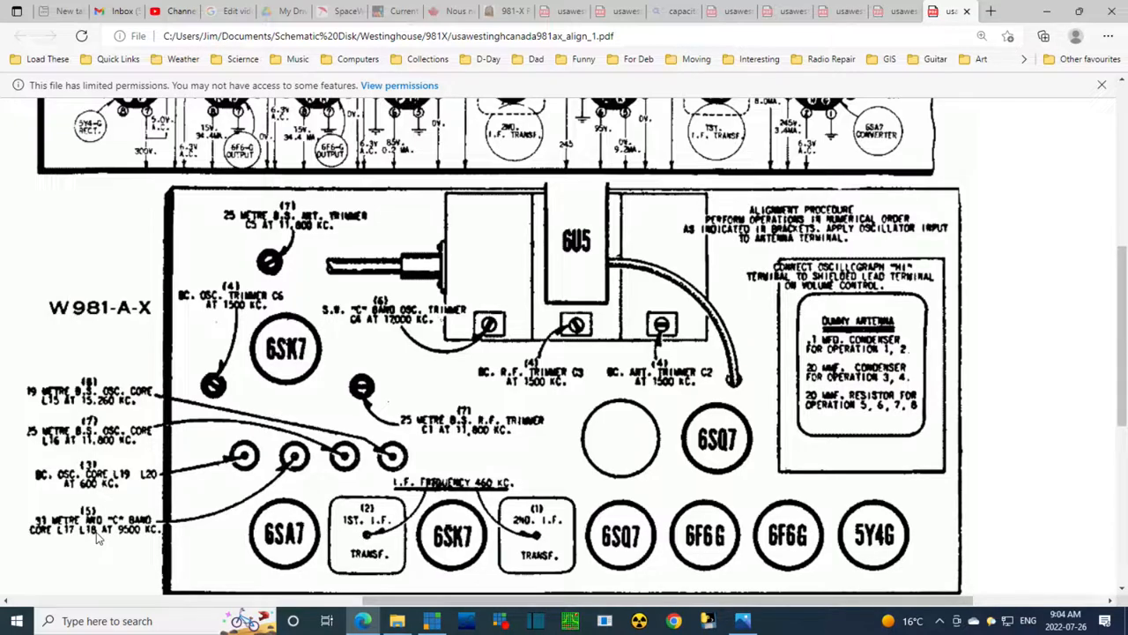
mouse_move(106, 554)
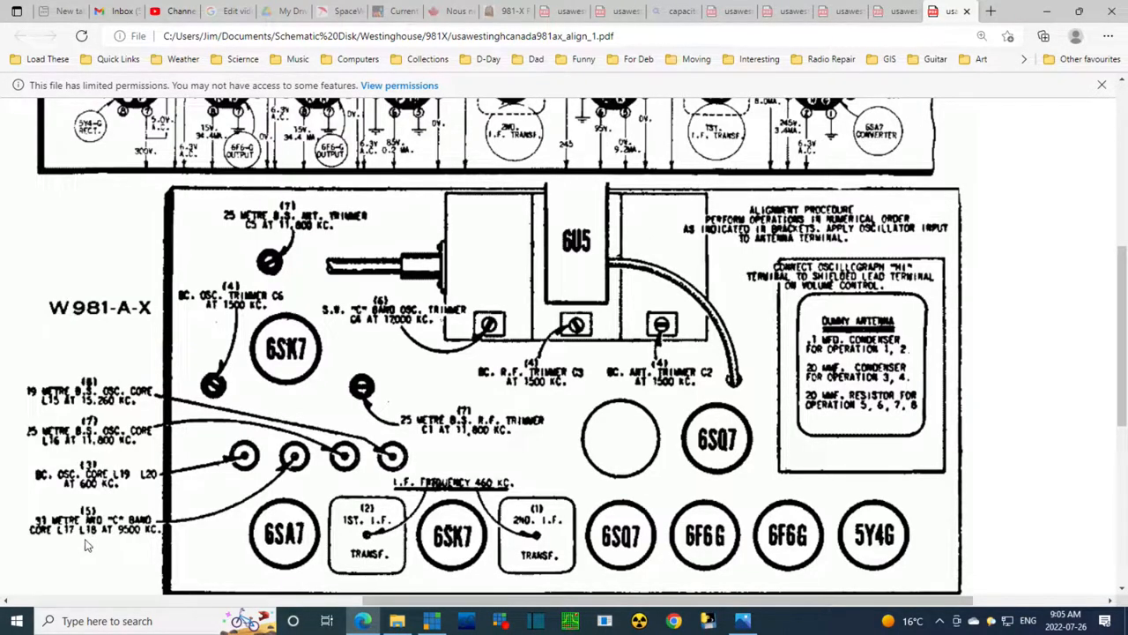
mouse_move(162, 448)
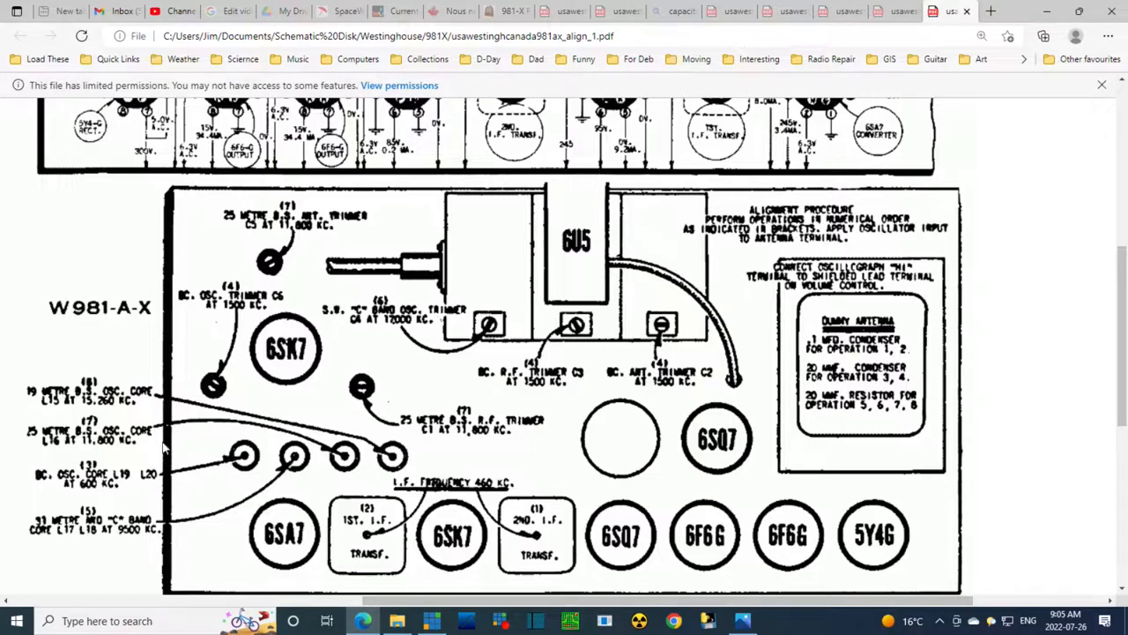
mouse_move(148, 485)
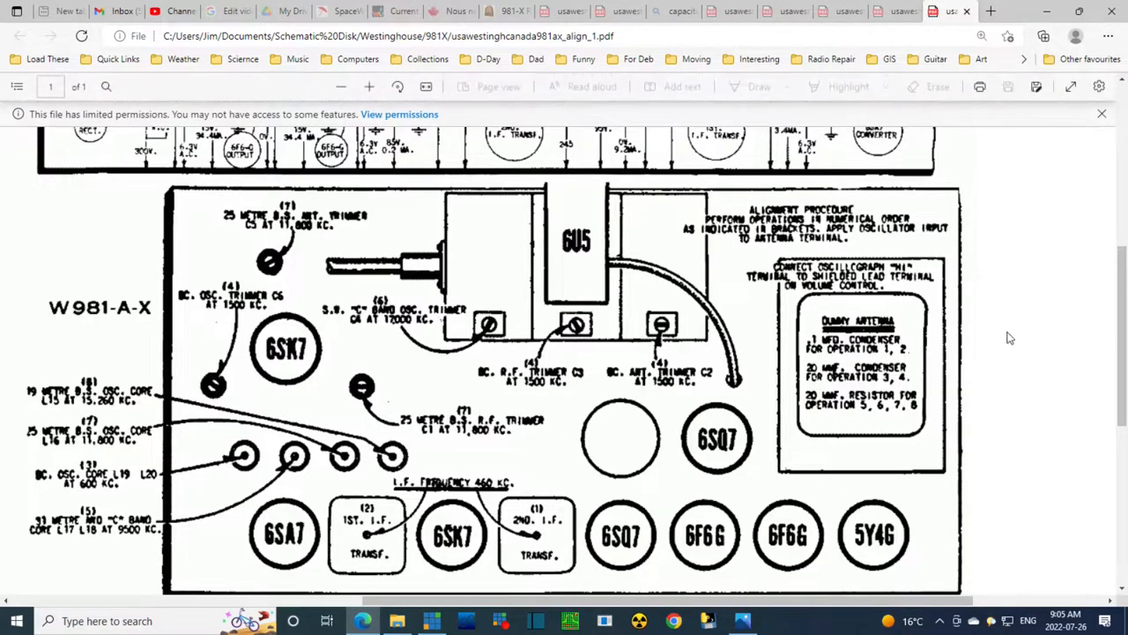
Open the westi-107 JPG schematic from Quick access recent files into Photos
left_click(744, 620)
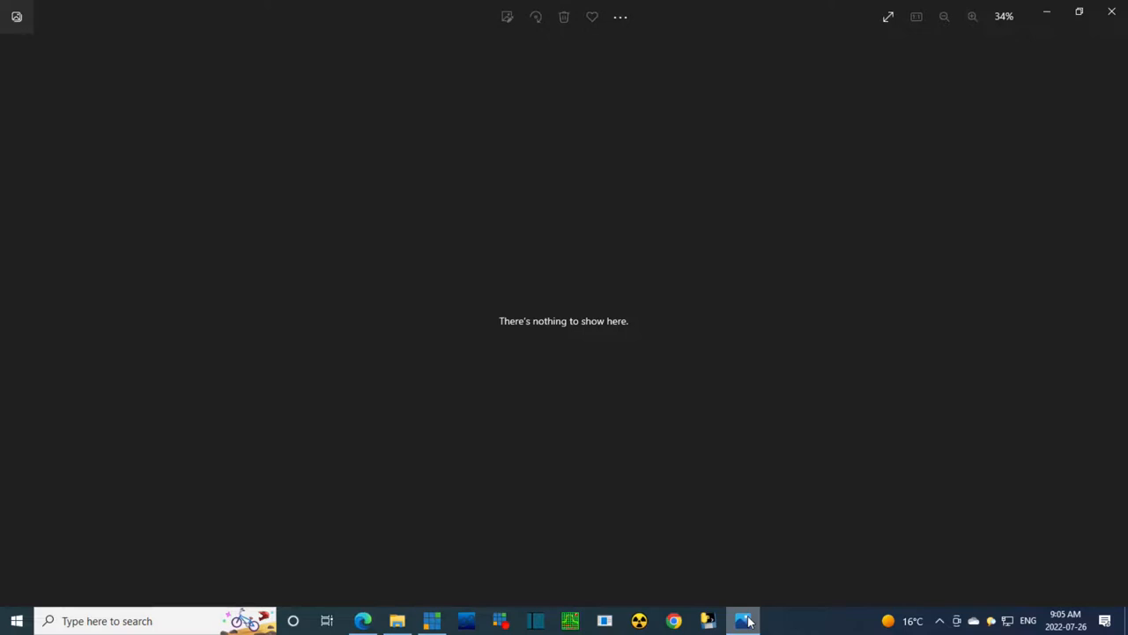
mouse_move(702, 138)
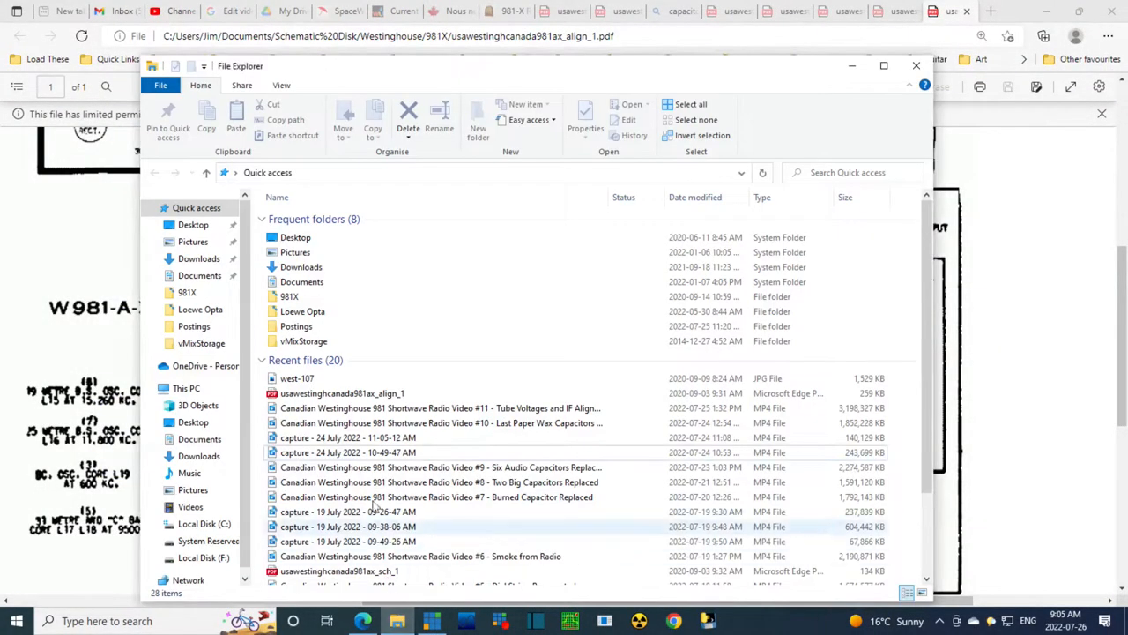
left_click(296, 377)
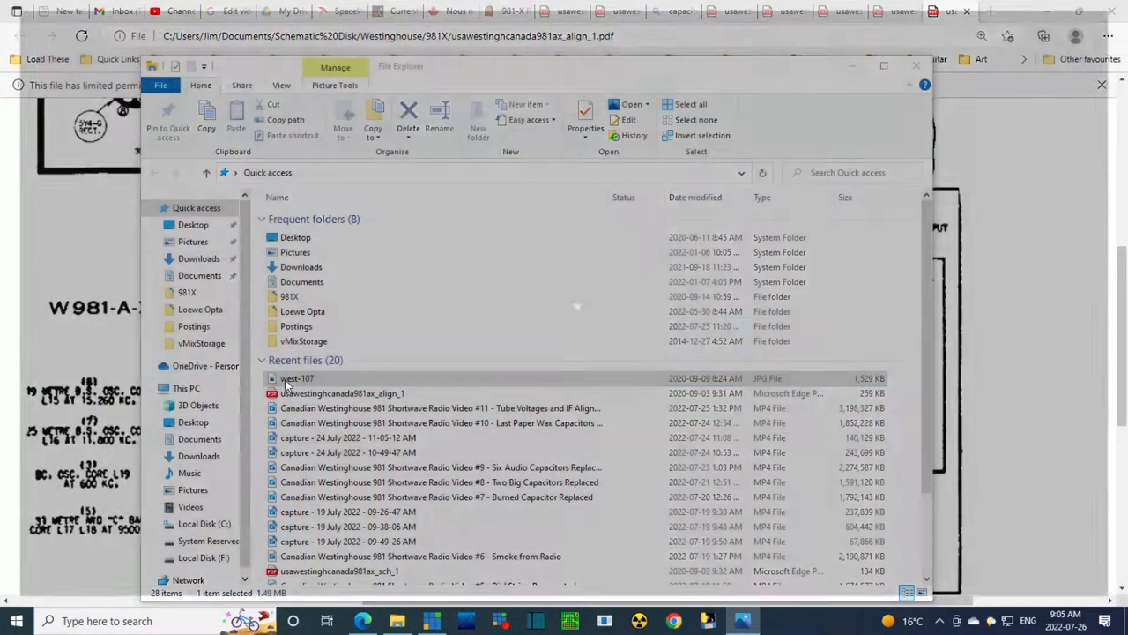
double_click(296, 377)
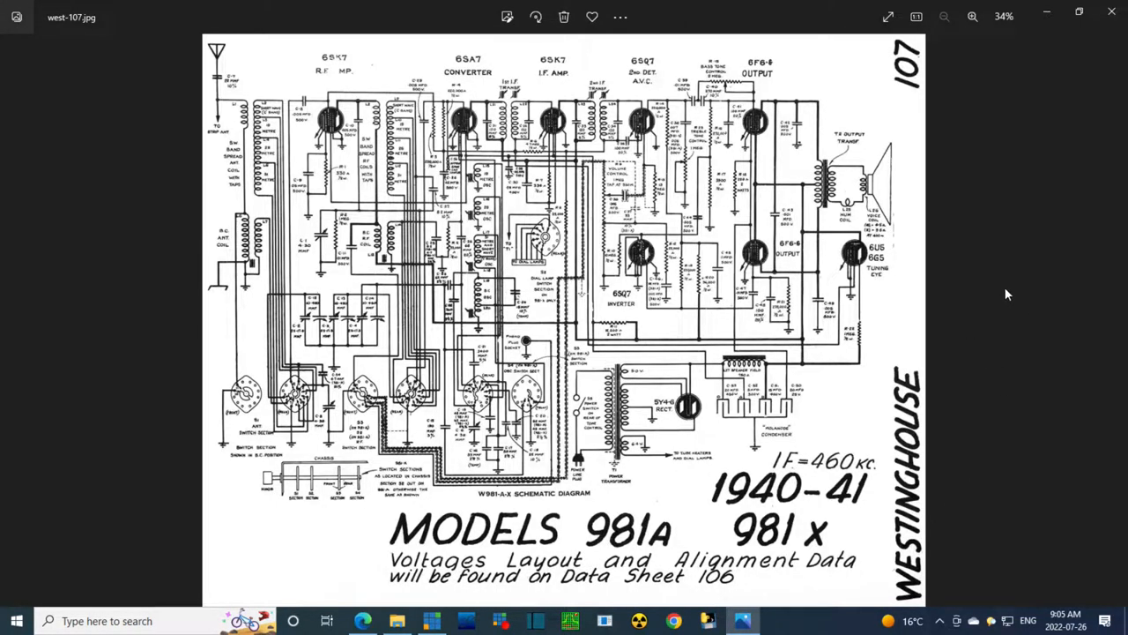
mouse_move(755, 251)
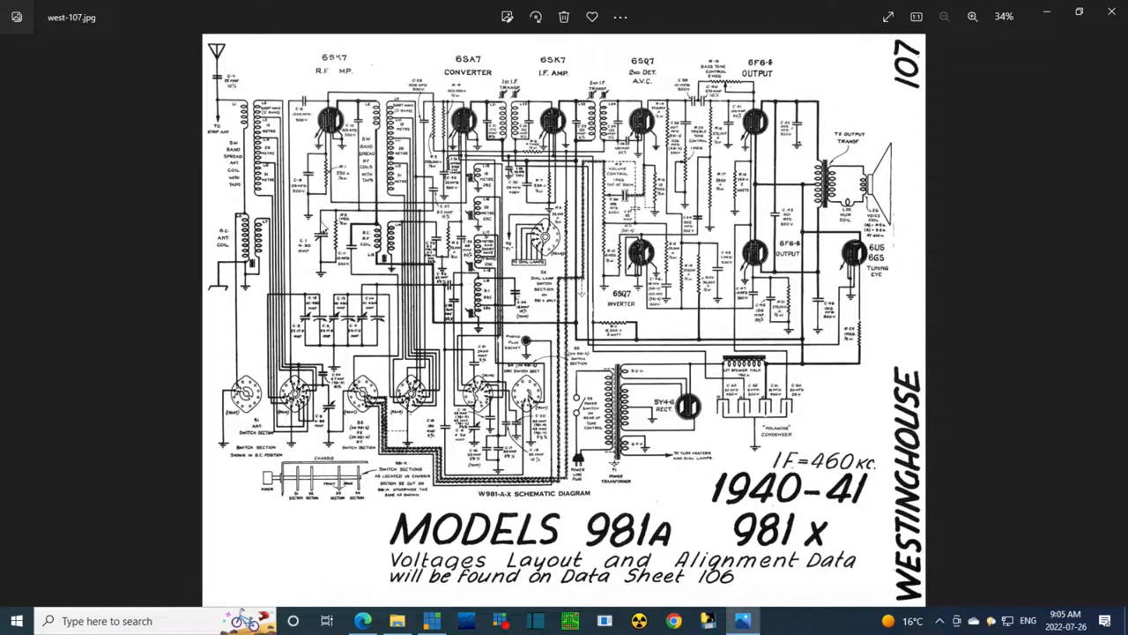
mouse_move(343, 275)
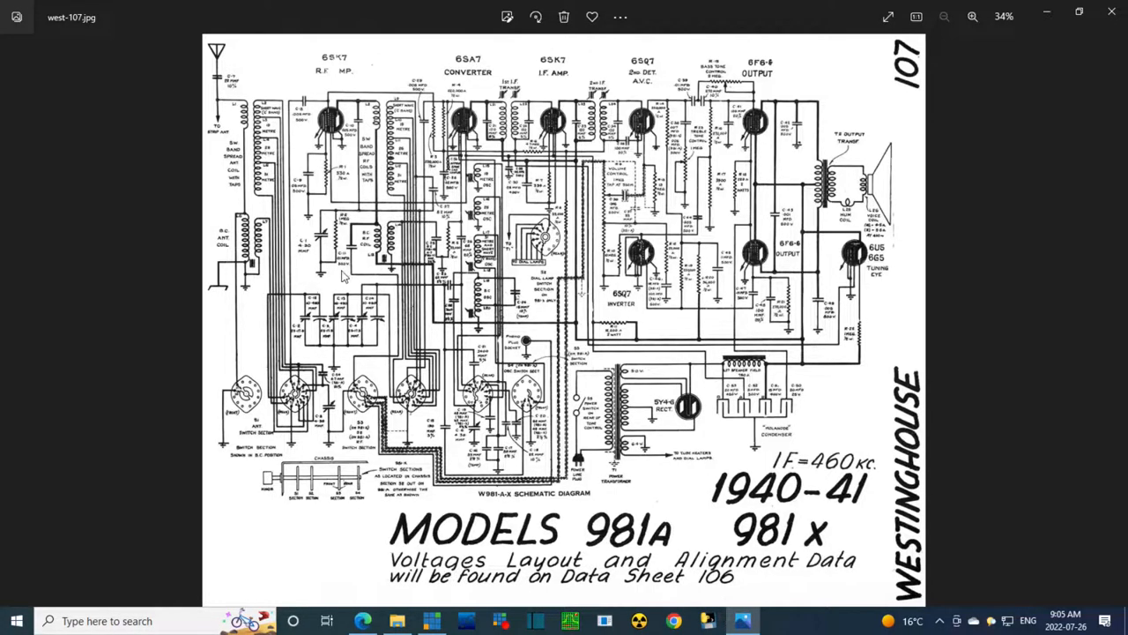
mouse_move(486, 247)
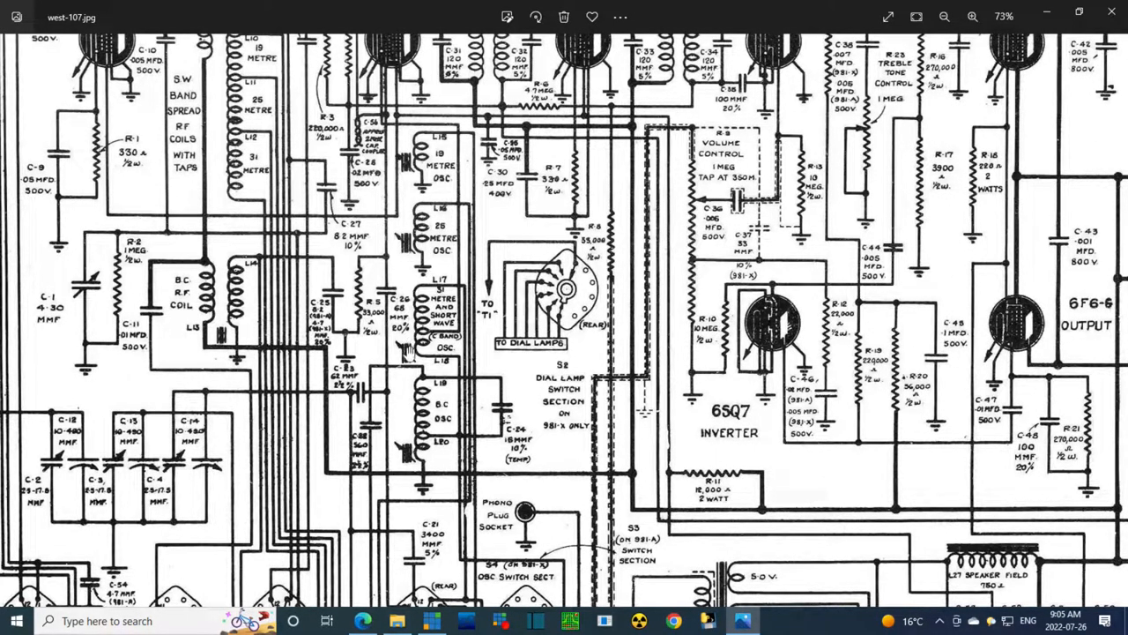
mouse_move(420, 467)
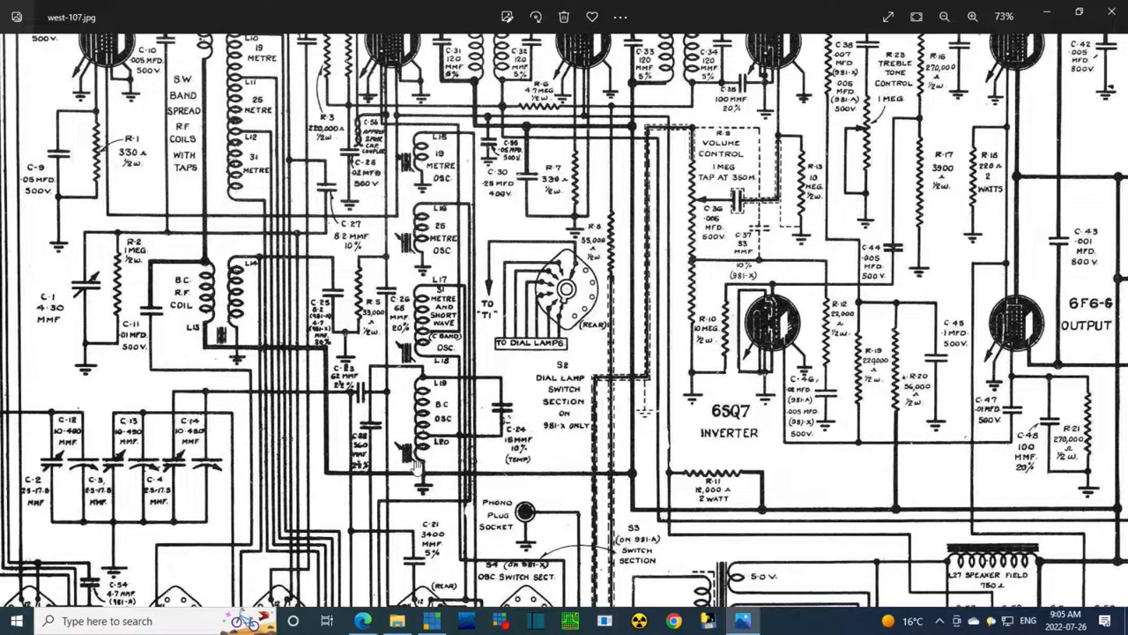
mouse_move(437, 191)
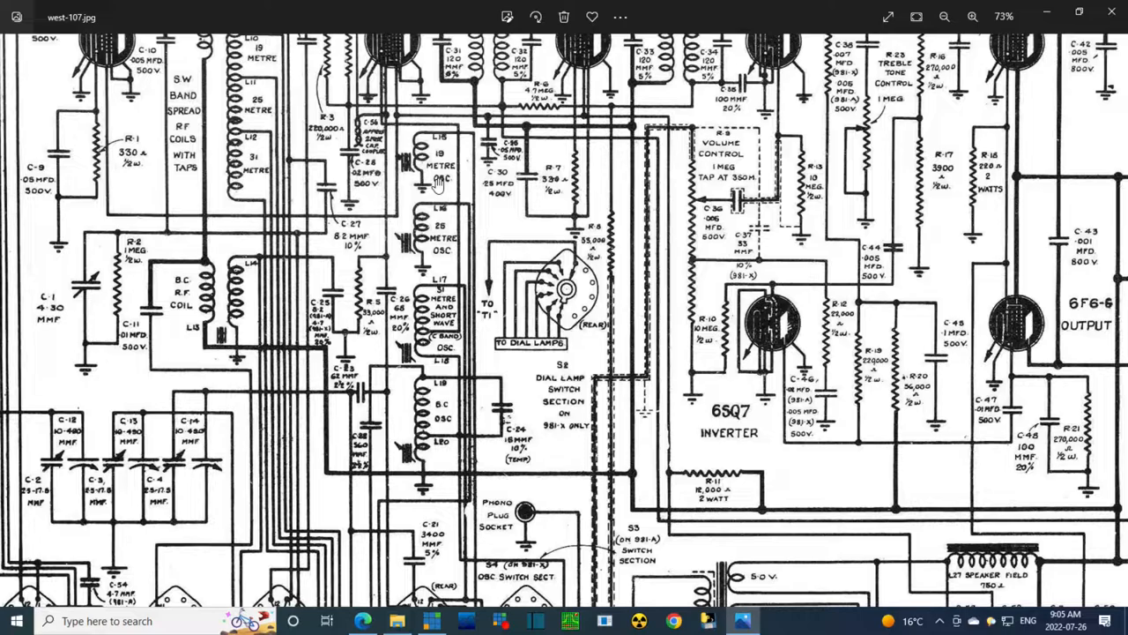
mouse_move(439, 144)
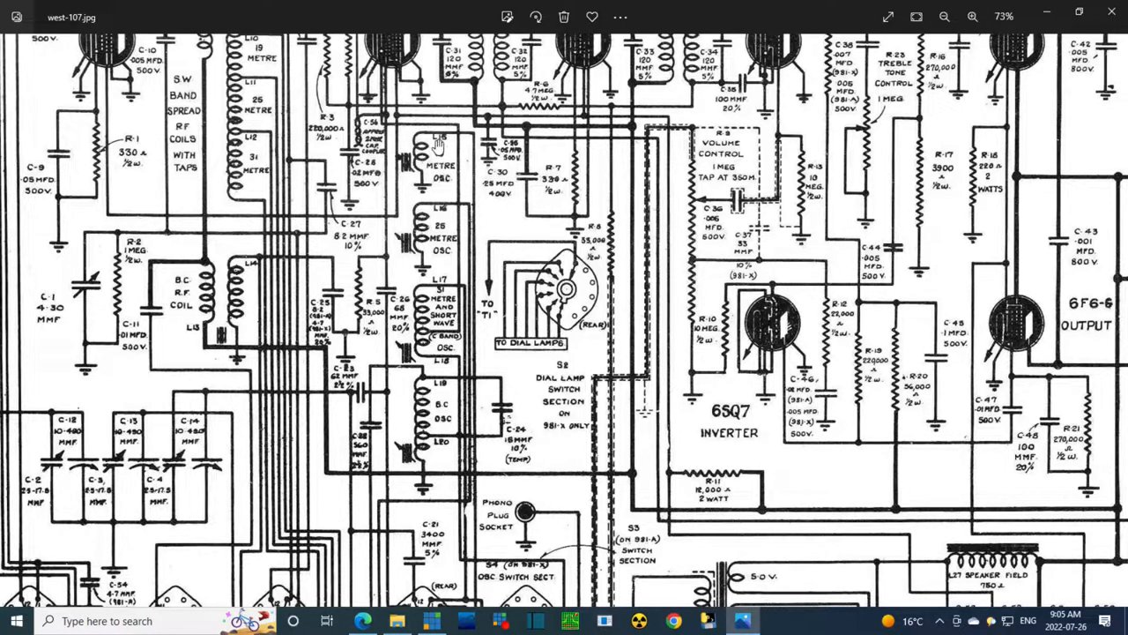
mouse_move(427, 201)
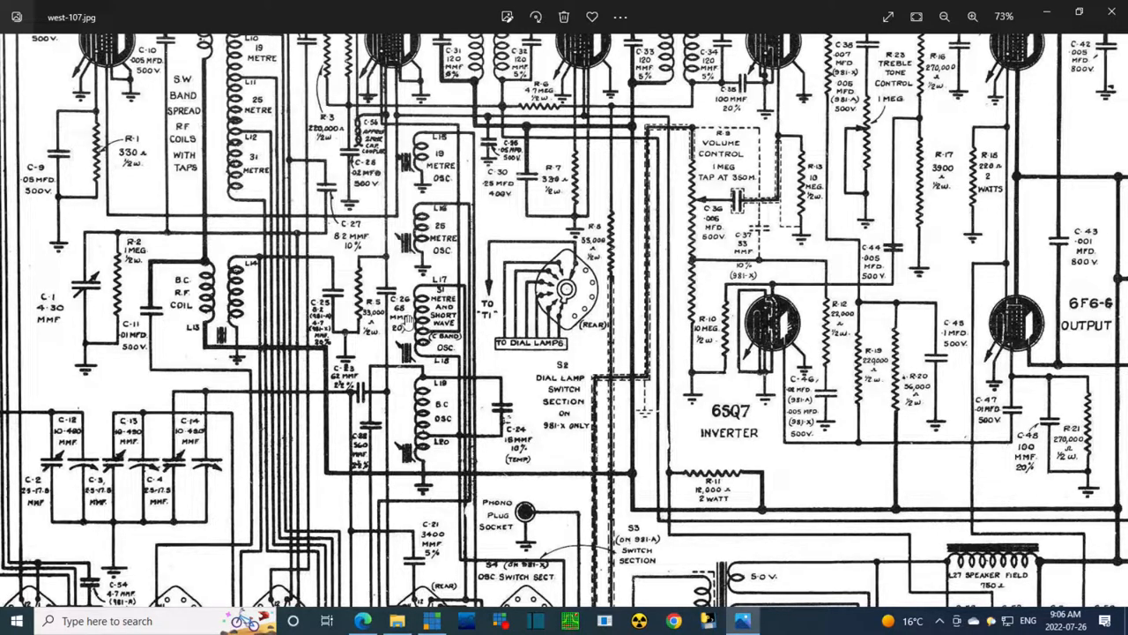
mouse_move(432, 360)
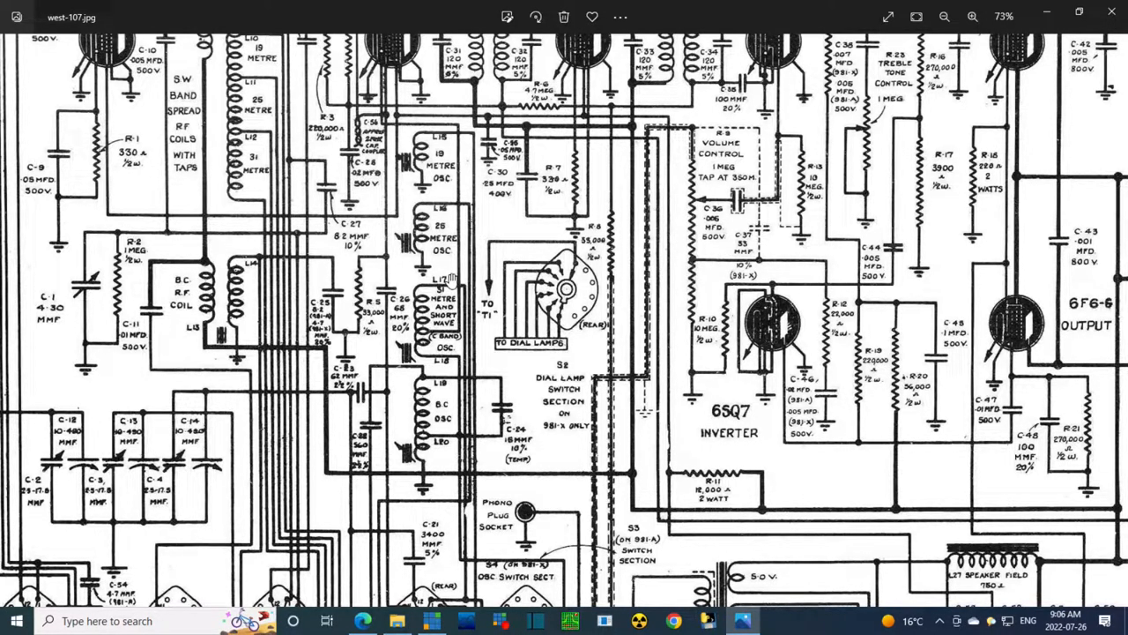
mouse_move(444, 355)
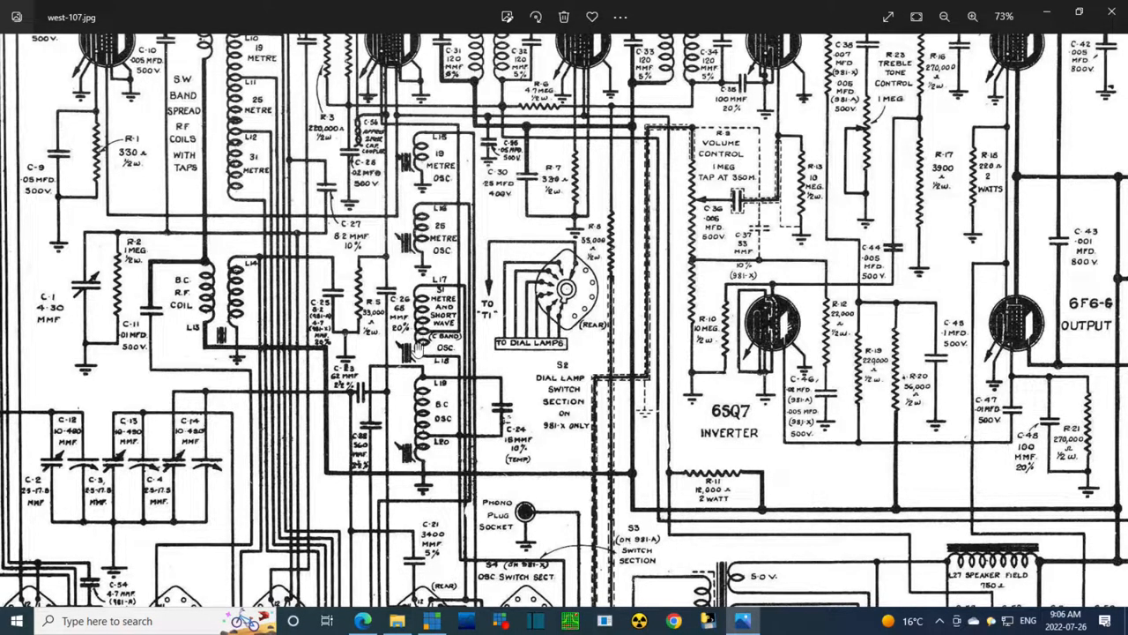
mouse_move(392, 365)
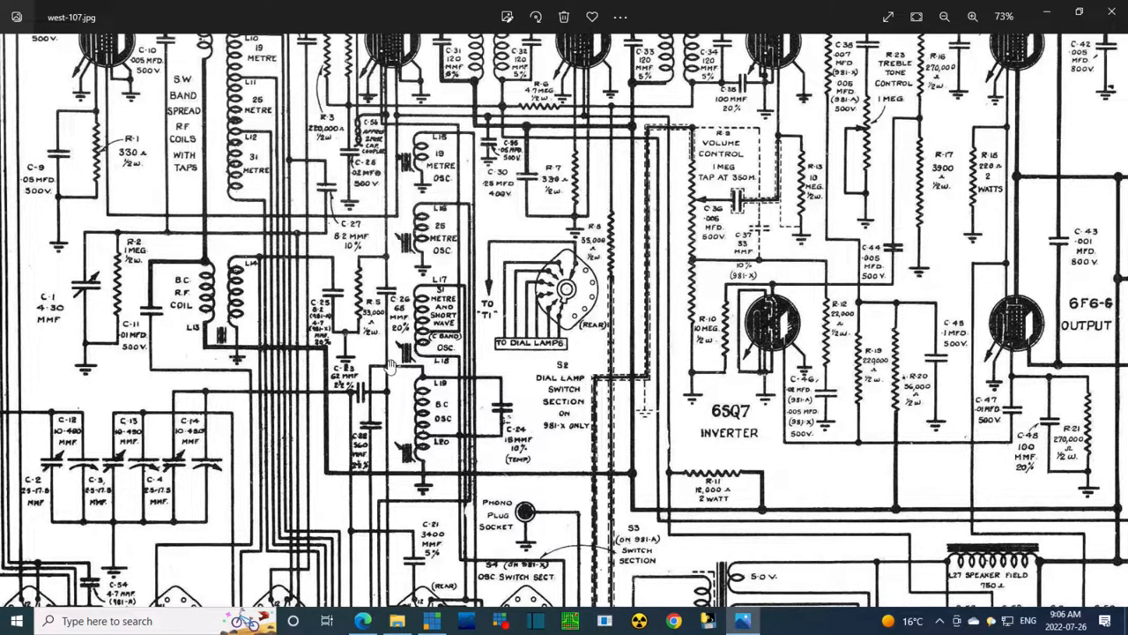
mouse_move(440, 421)
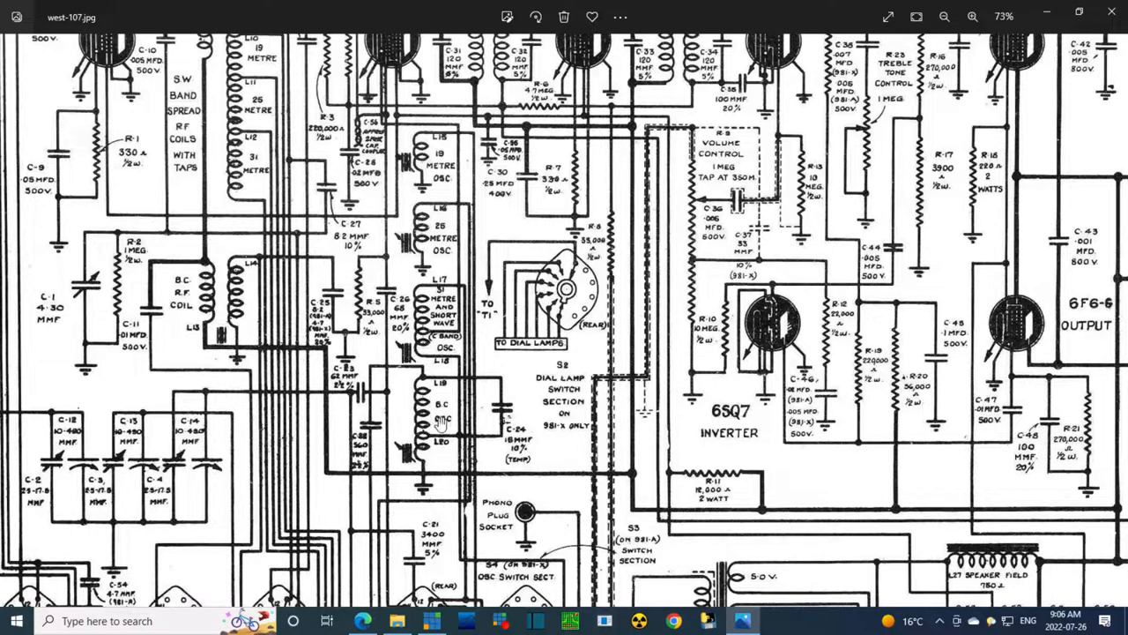
mouse_move(473, 420)
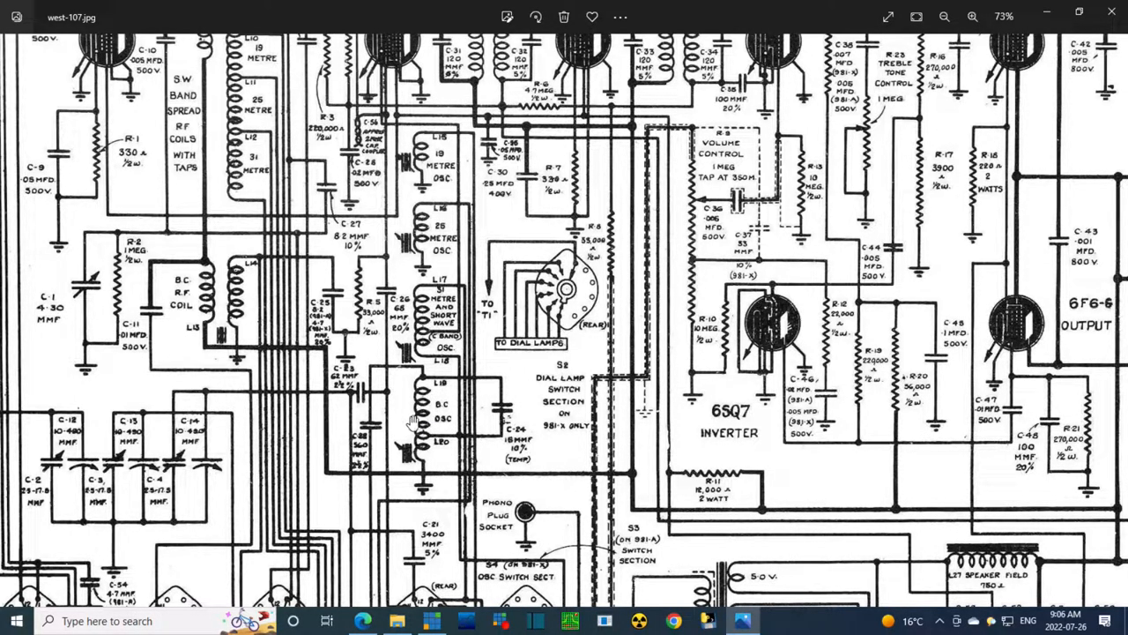
mouse_move(440, 430)
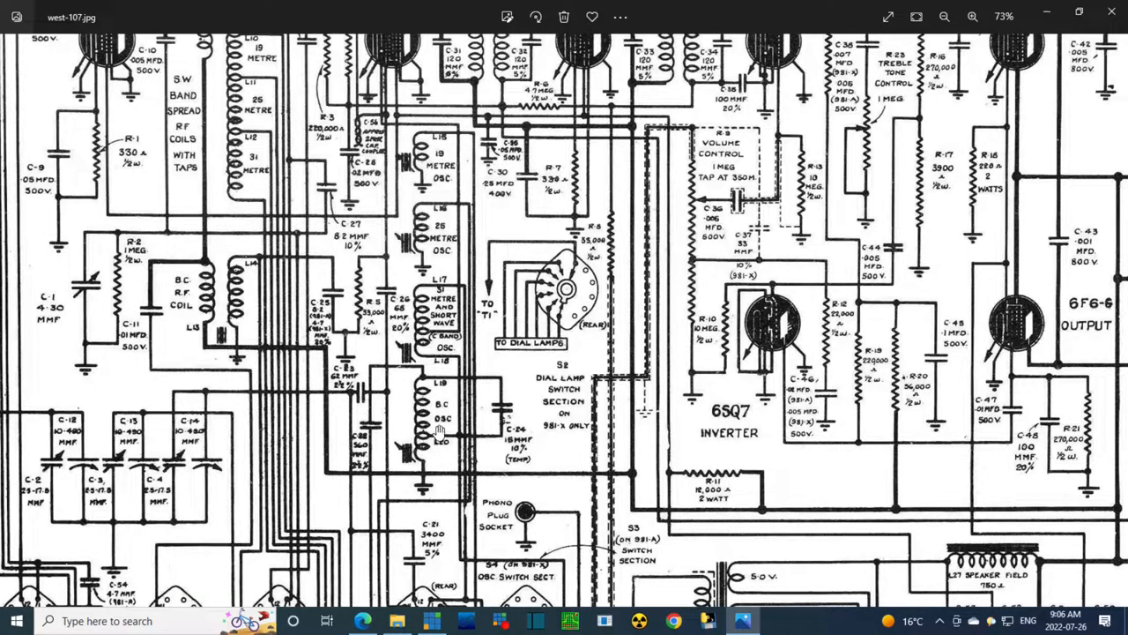
mouse_move(440, 451)
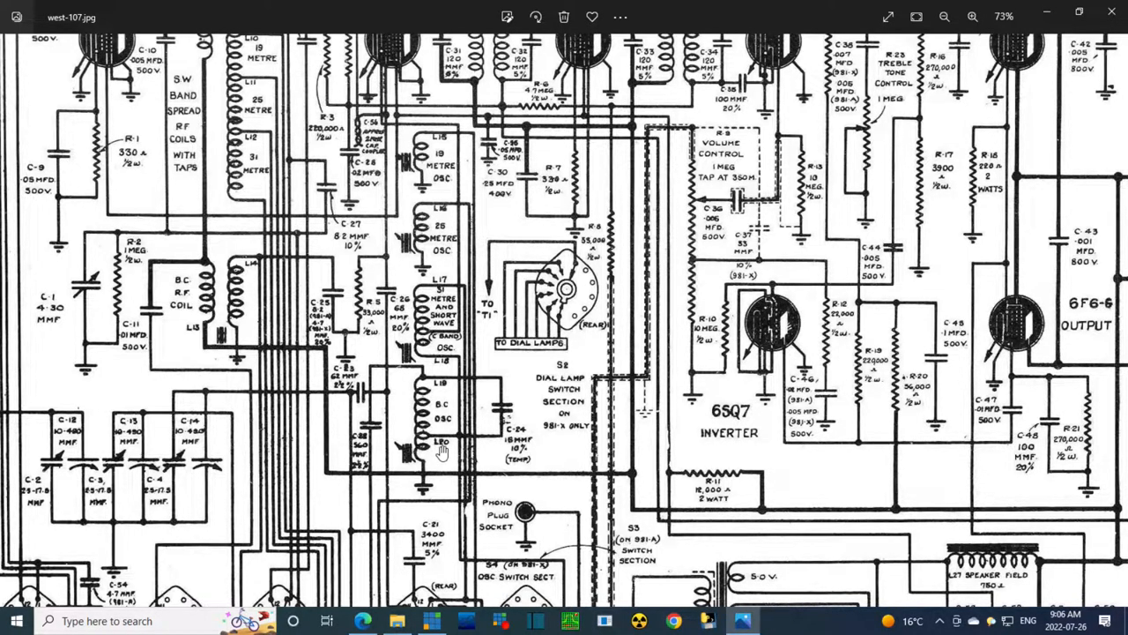
mouse_move(437, 448)
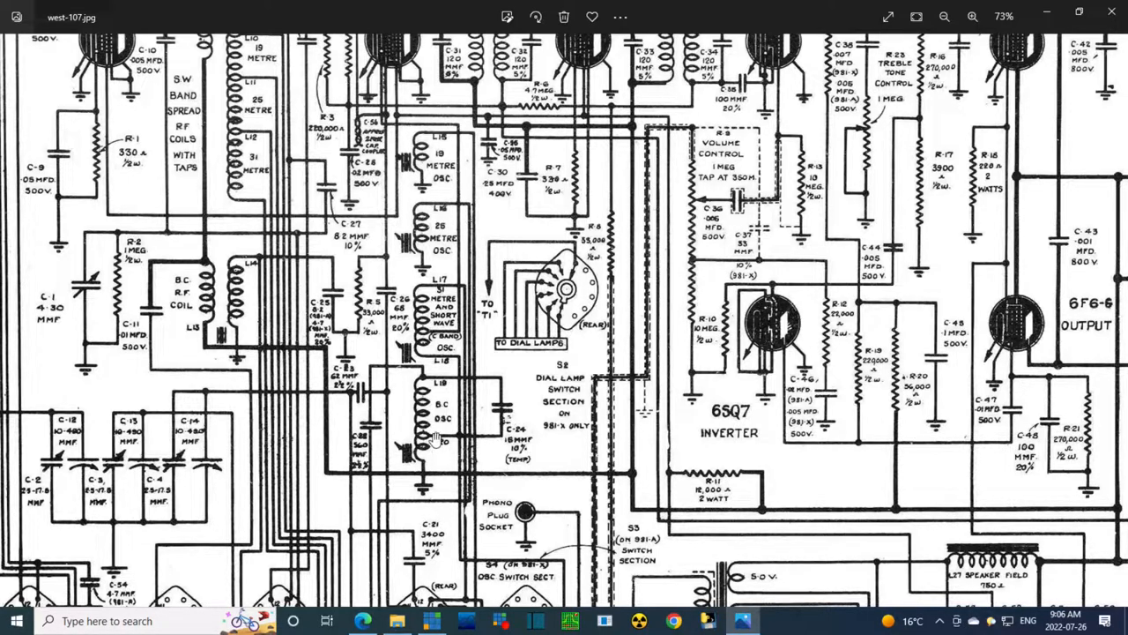
mouse_move(419, 344)
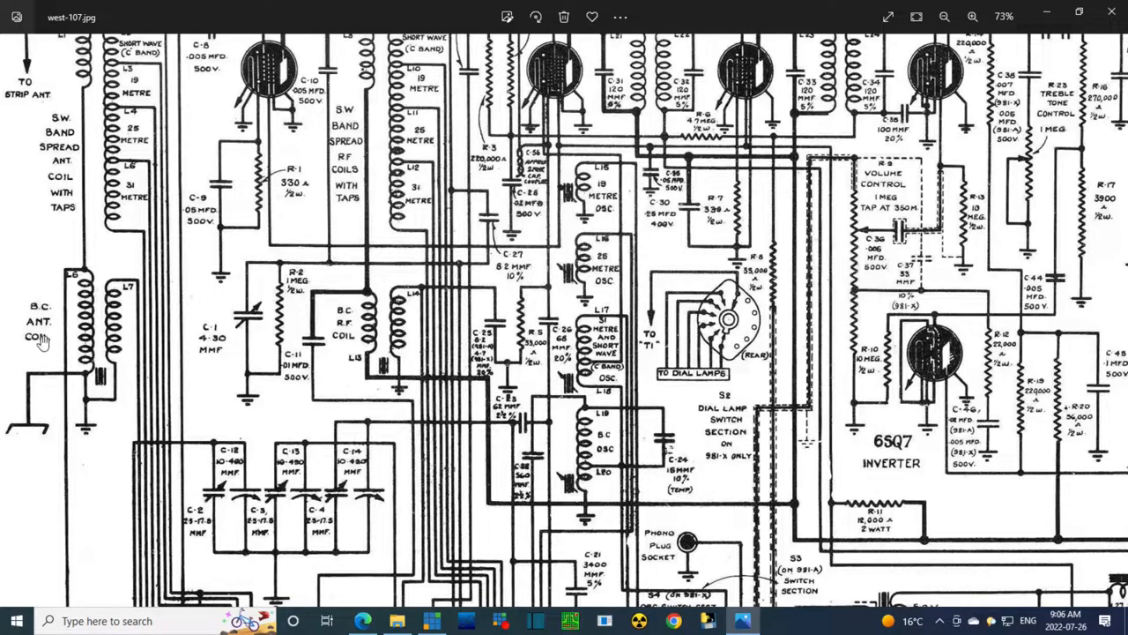
mouse_move(79, 307)
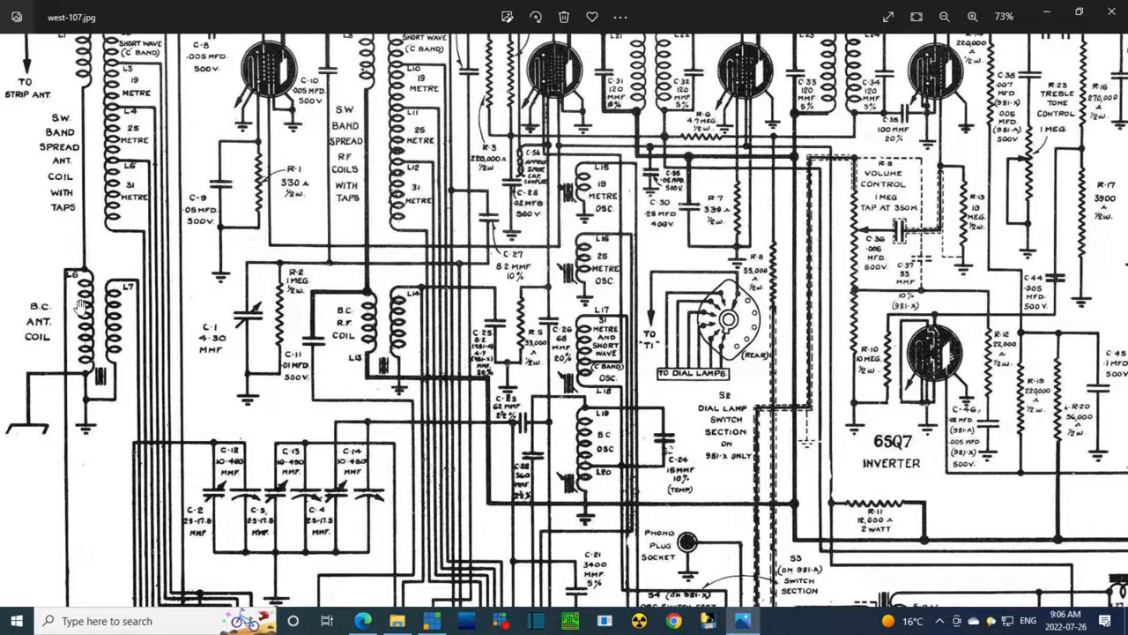
Zoom the schematic to 68% on the upper-left antenna coils, 6SK7 RF amplifier and 6SA7 converter
left_click(973, 15)
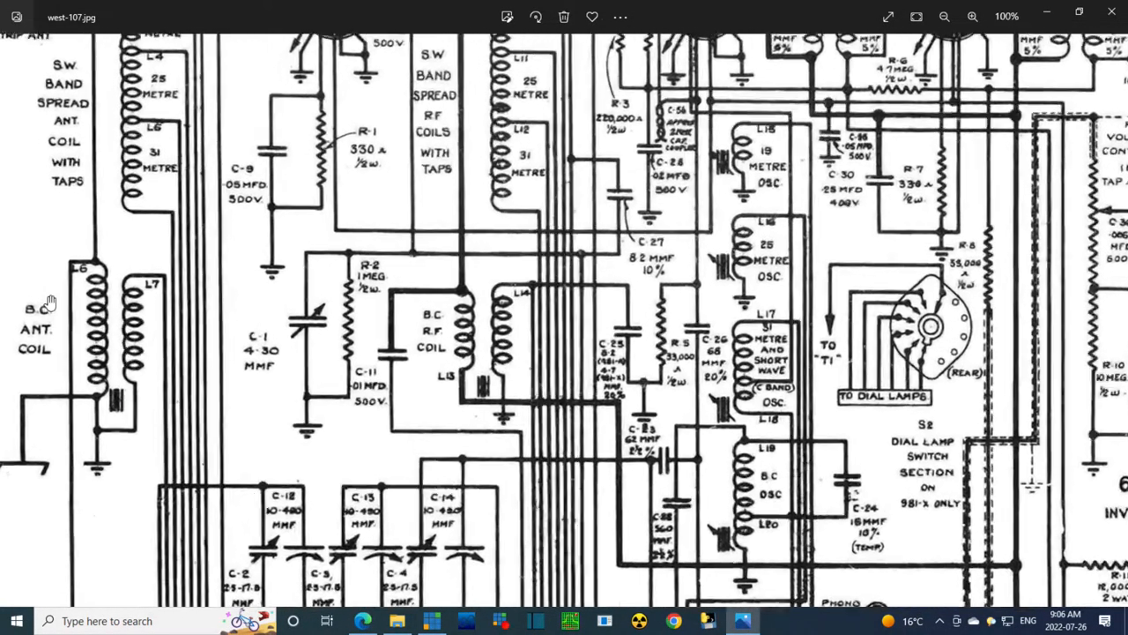
left_click(945, 16)
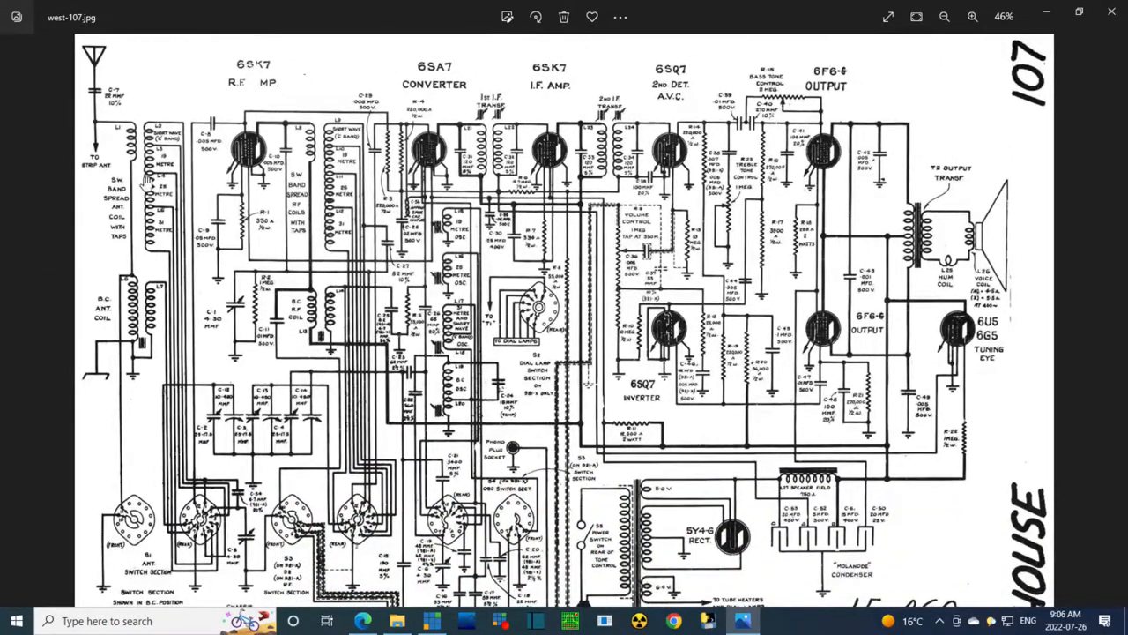
left_click(973, 16)
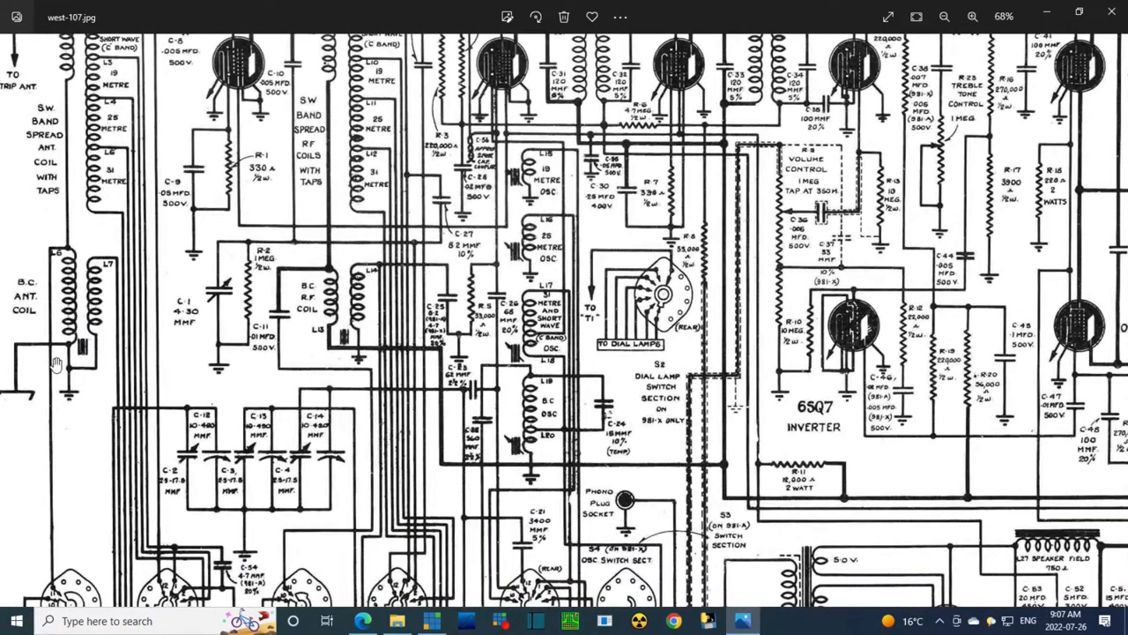
mouse_move(303, 349)
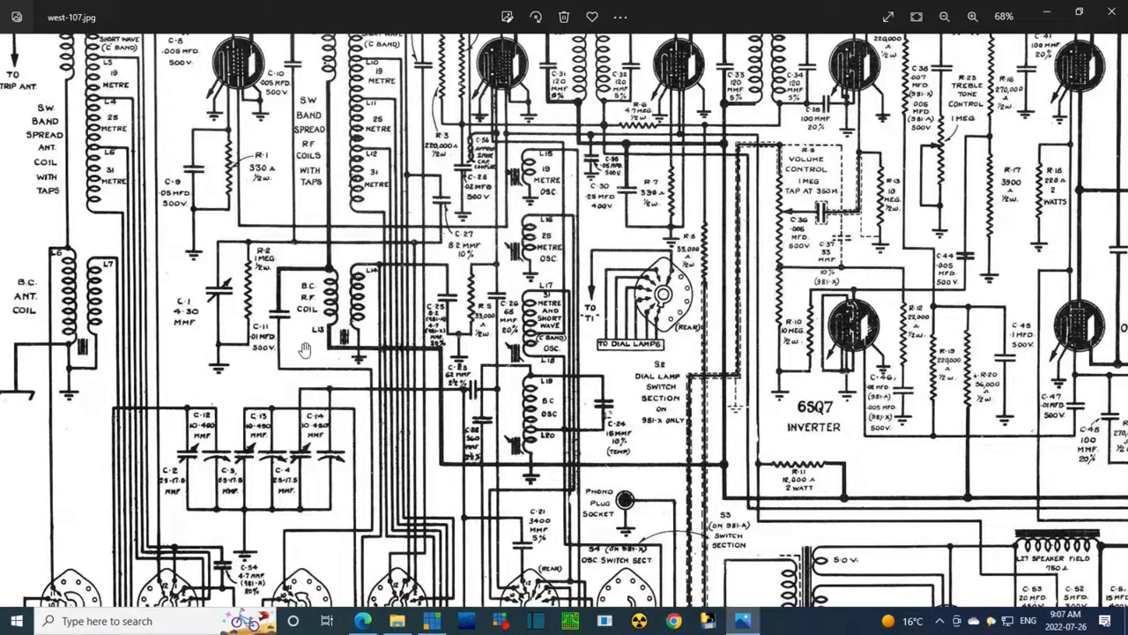
mouse_move(303, 314)
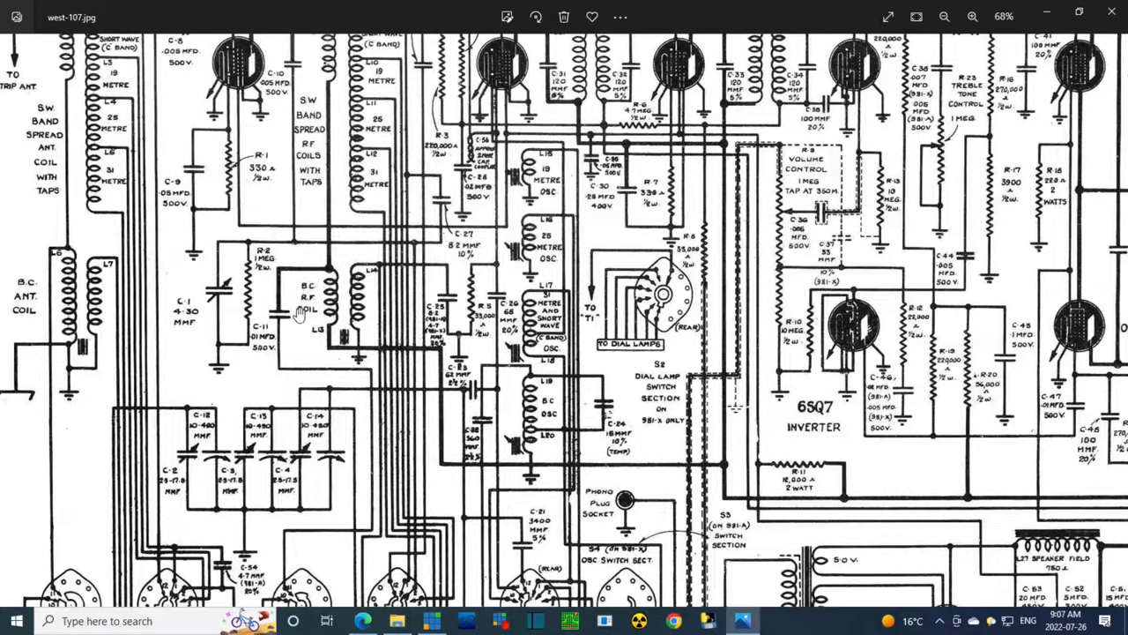
mouse_move(293, 95)
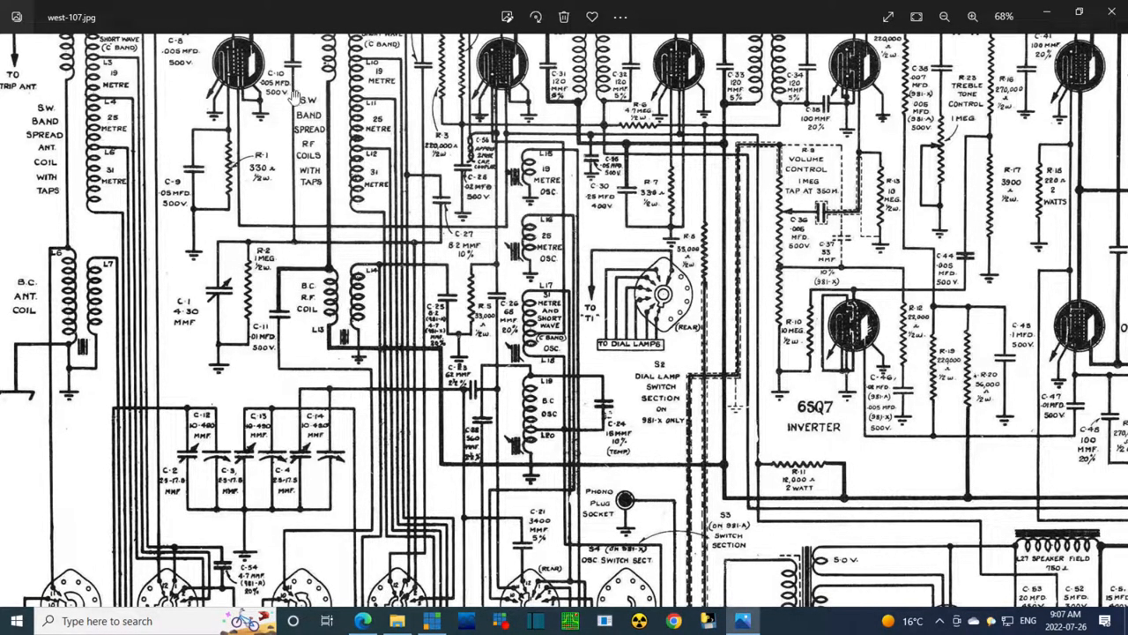
mouse_move(344, 349)
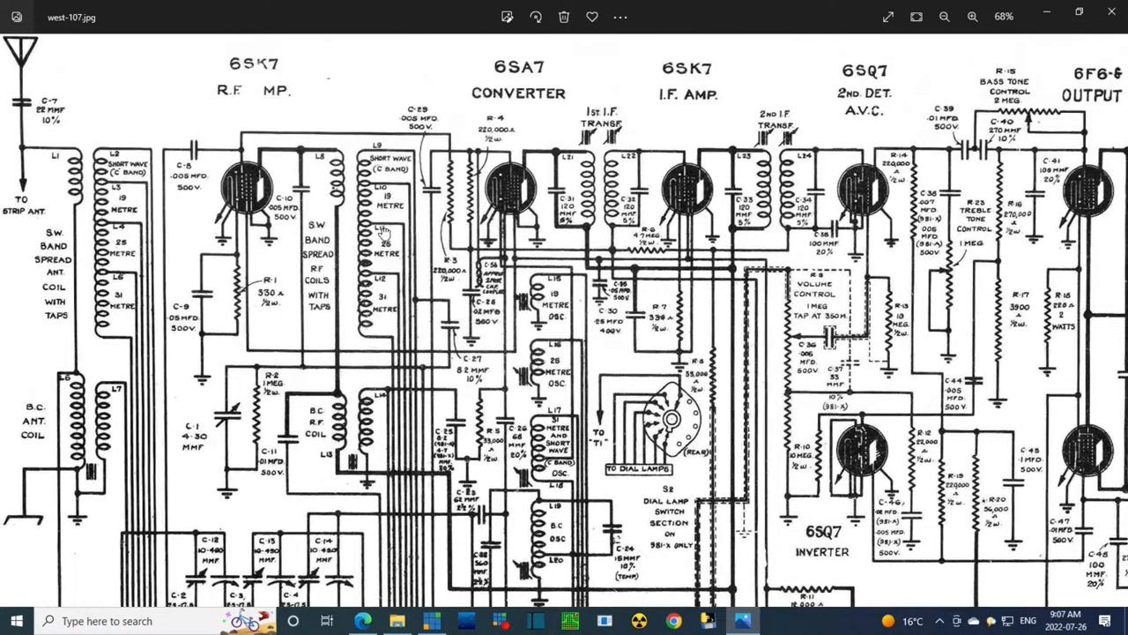
Scroll the zoomed schematic to centre the B.C. antenna coil, RF coils and oscillator coils
scroll("down", 3)
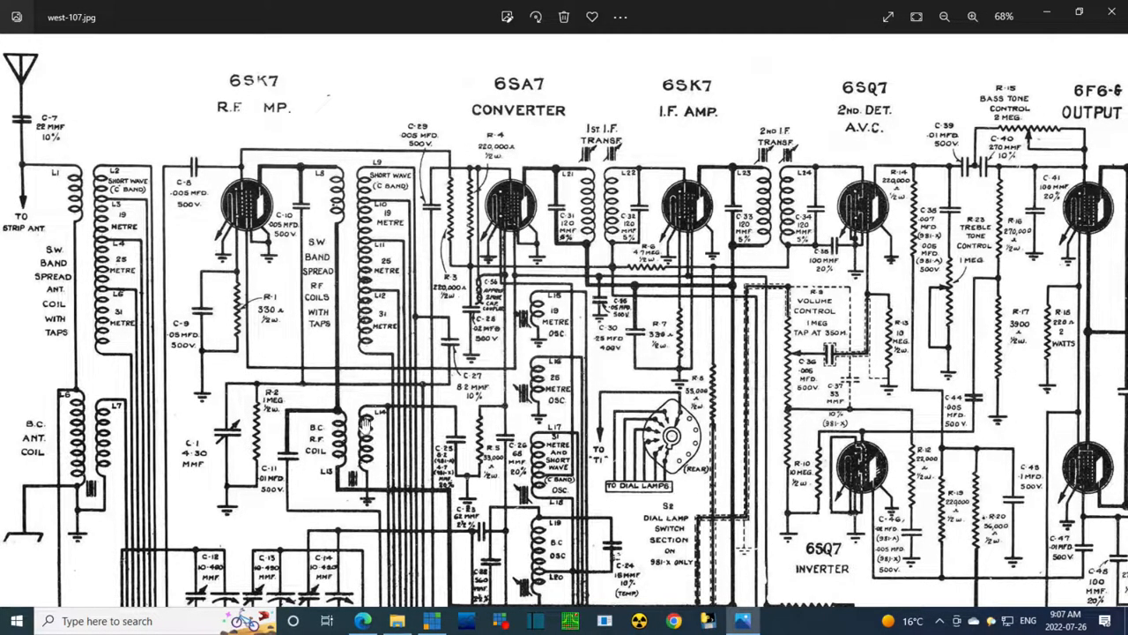
scroll("down", 3)
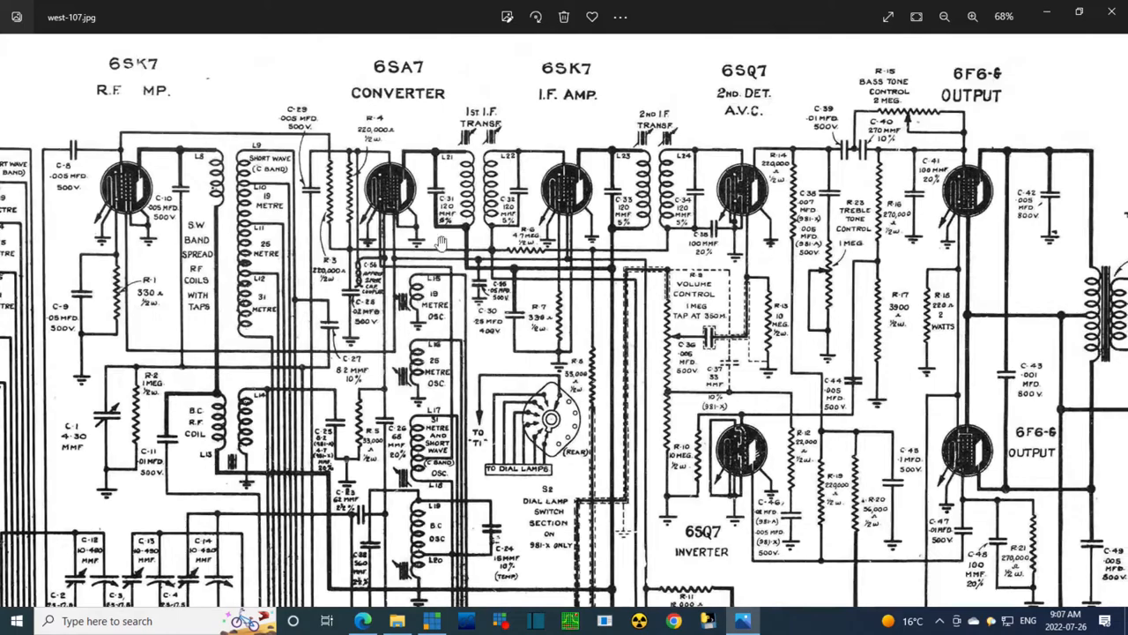
scroll("down", 3)
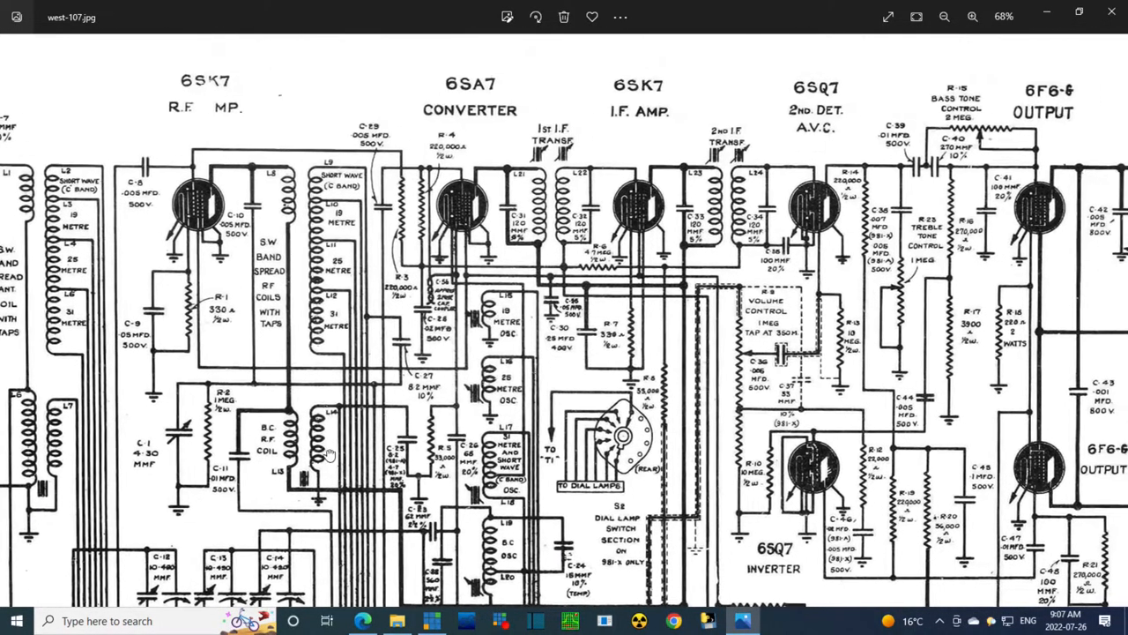
scroll("down", 3)
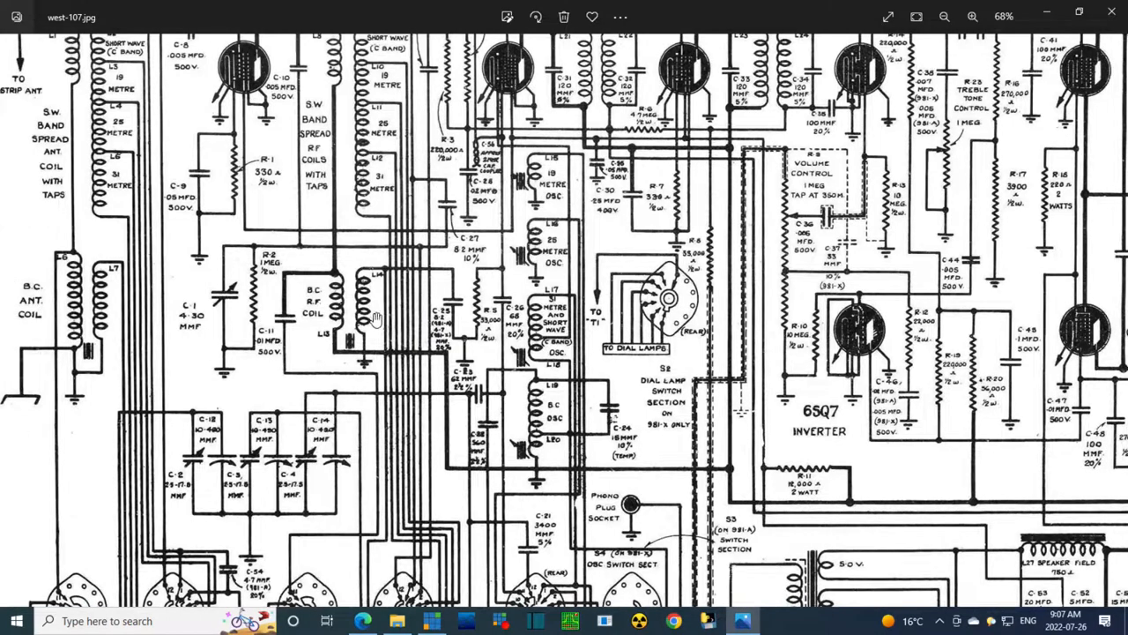
scroll("down", 3)
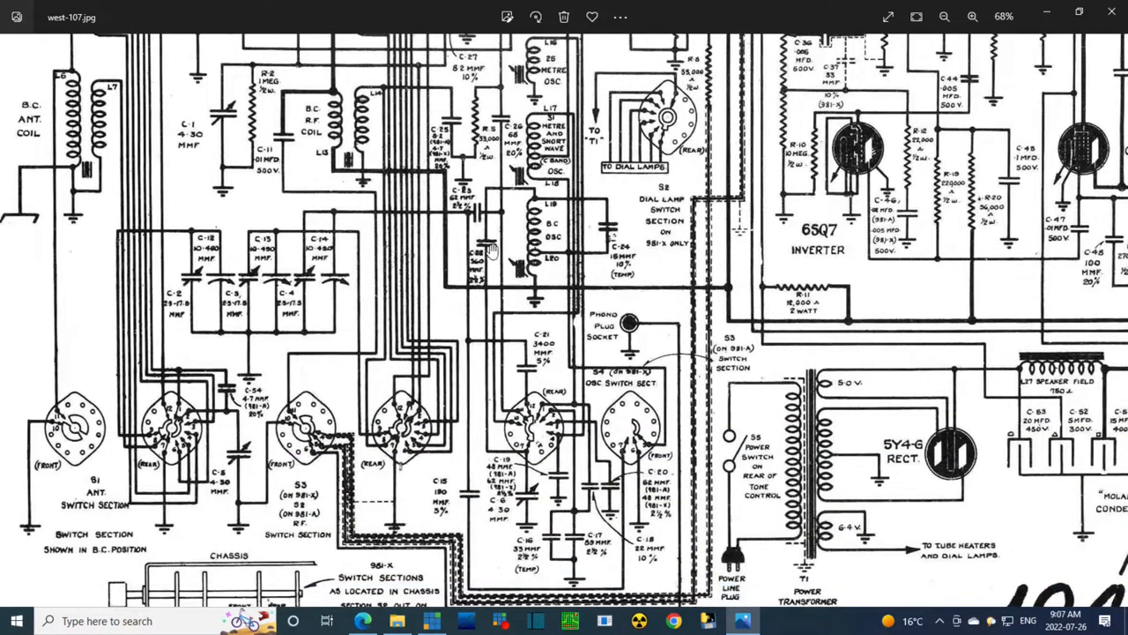
scroll("down", 3)
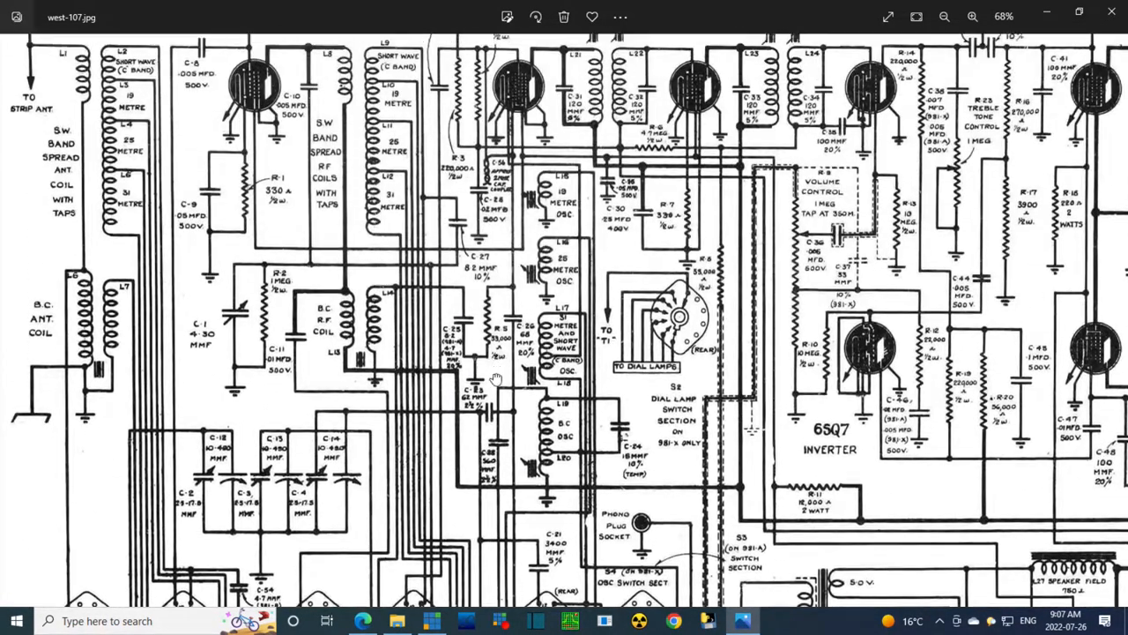